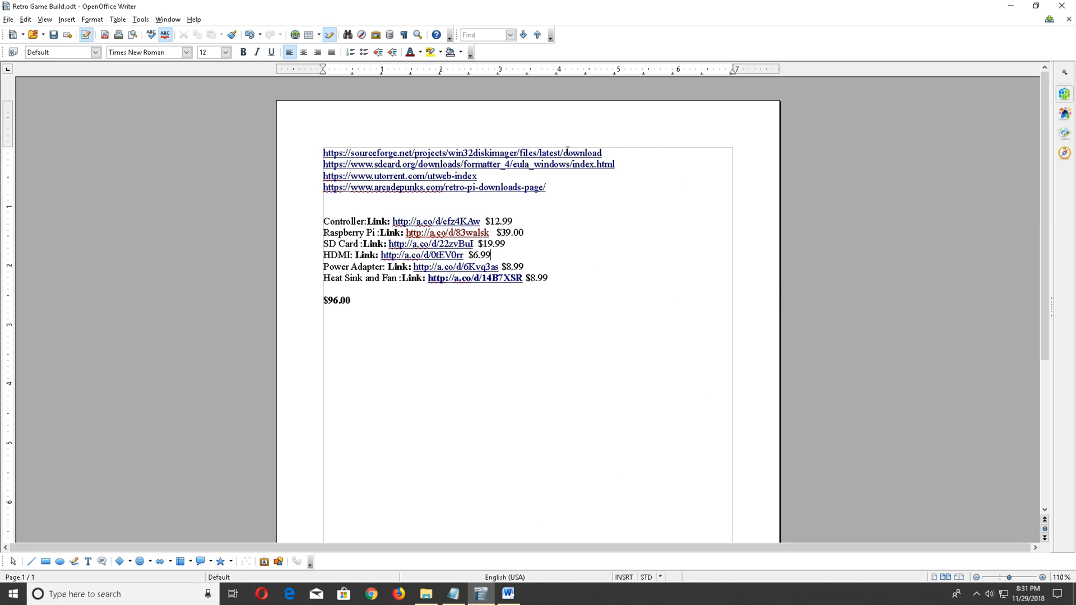
mouse_move(501, 152)
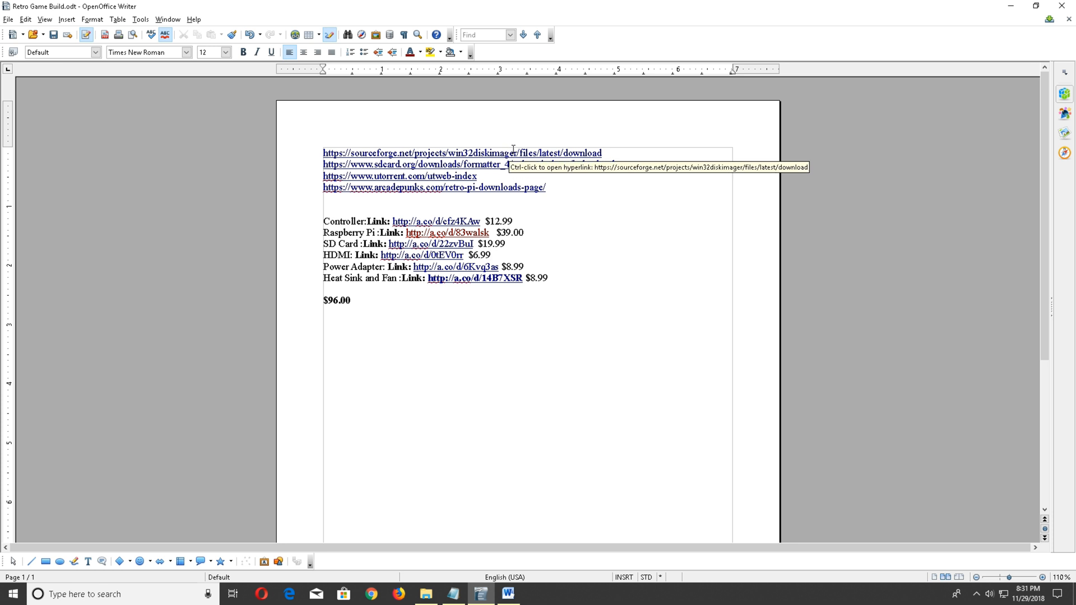
Download the Win32 Disk Imager installer from SourceForge and run it despite the unverified warning.
click(461, 153)
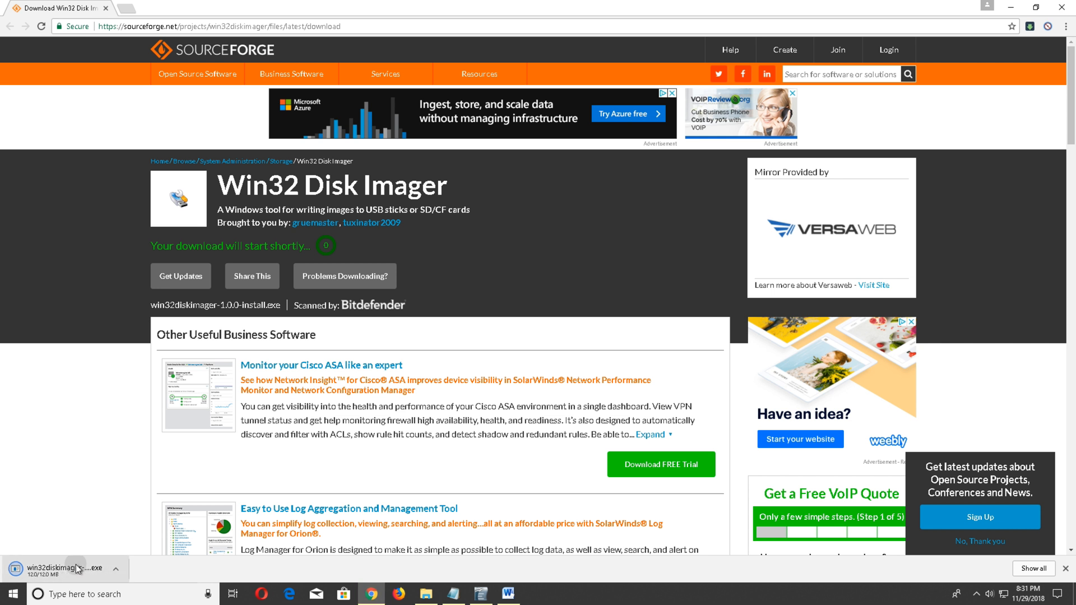
mouse_move(596, 336)
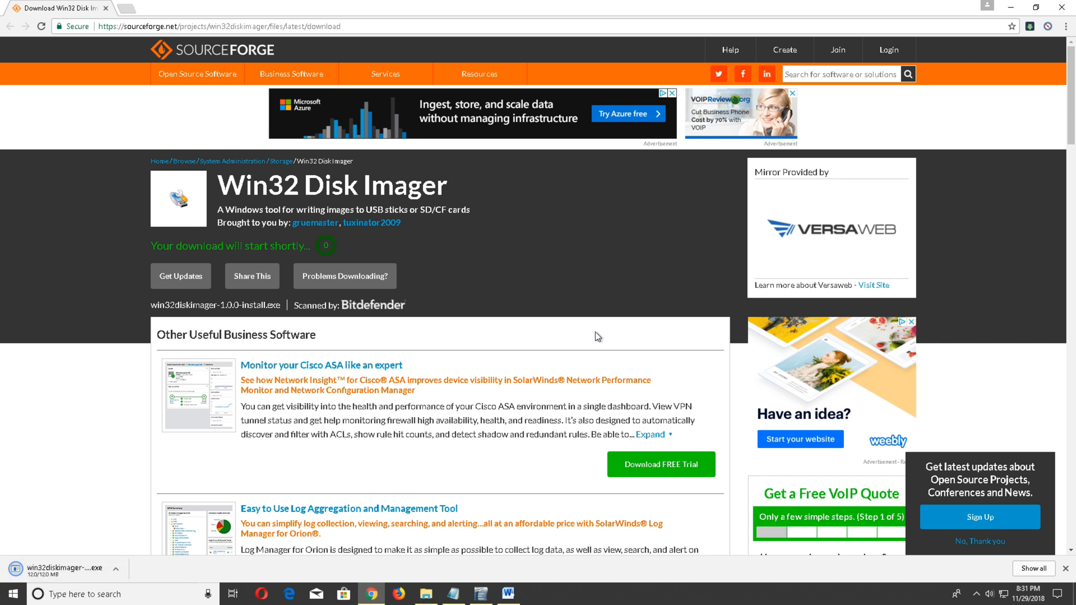
click(59, 567)
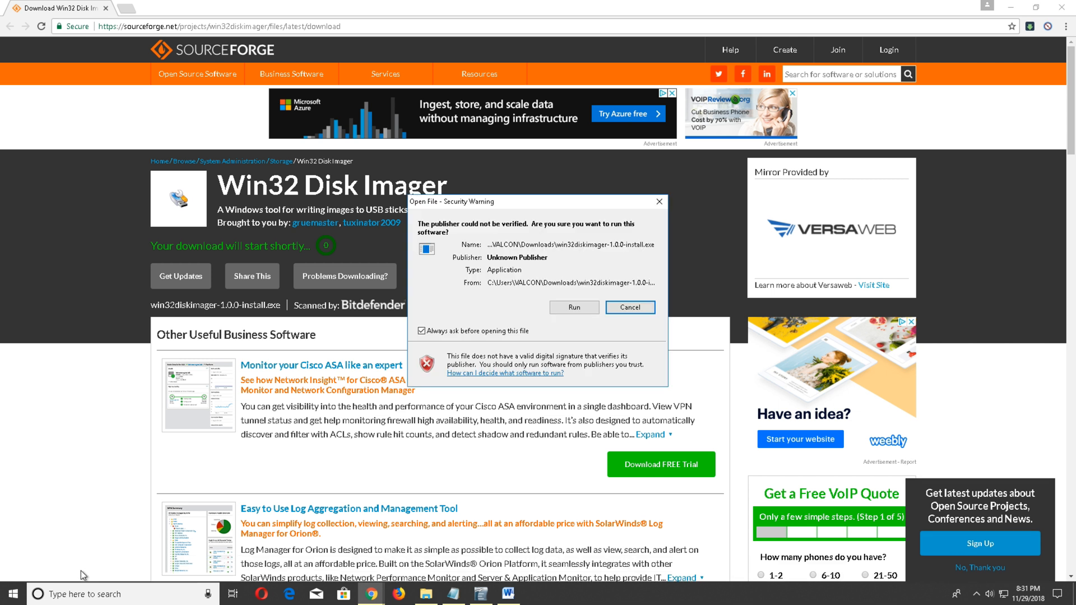
click(574, 307)
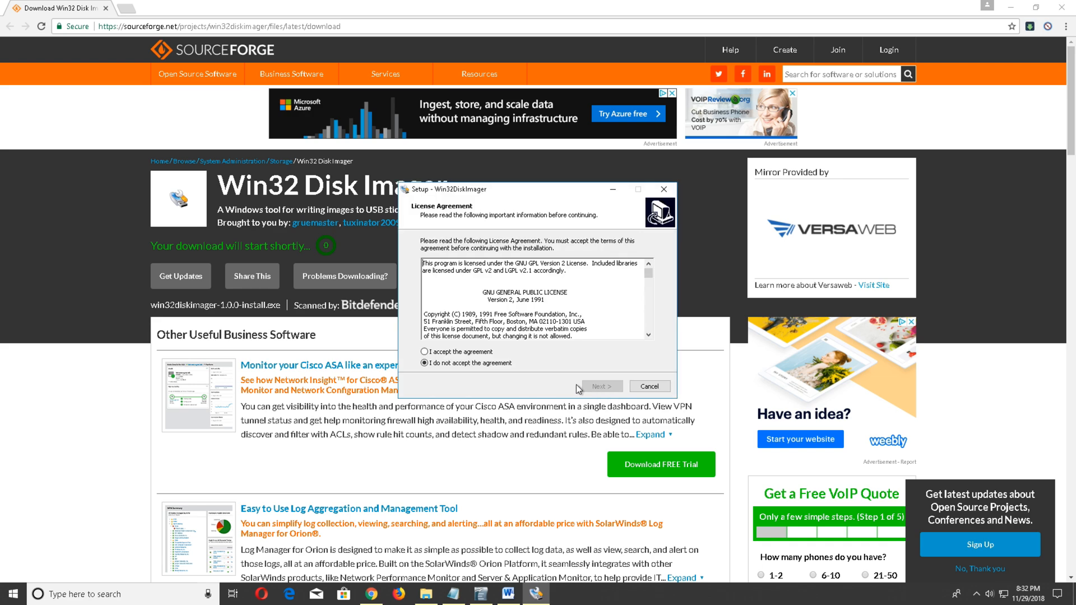
Install Win32 Disk Imager, accepting the license, and return to the download-links document.
click(600, 385)
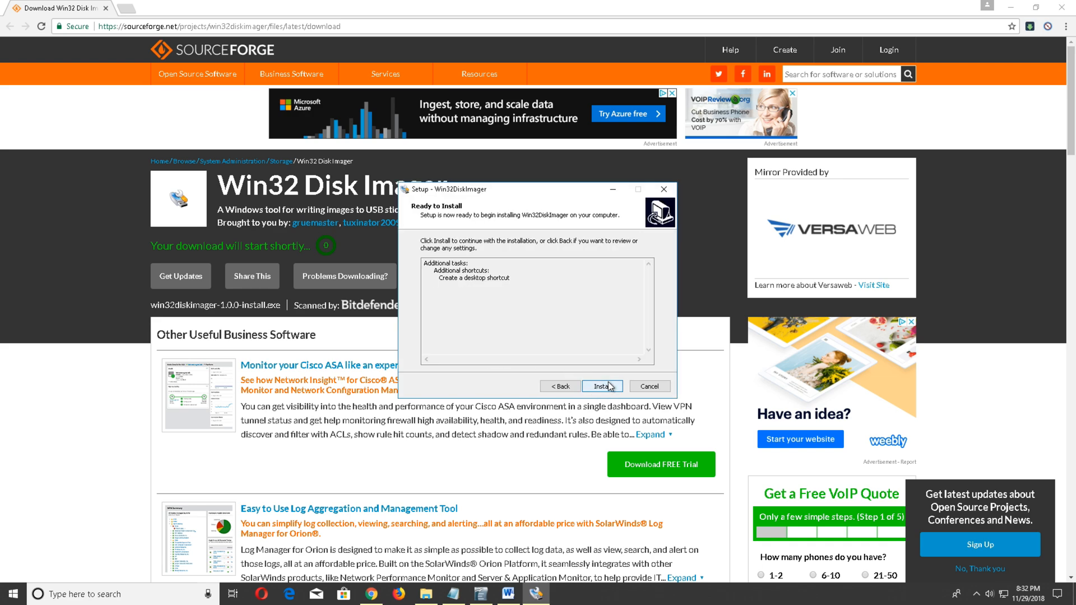
click(602, 385)
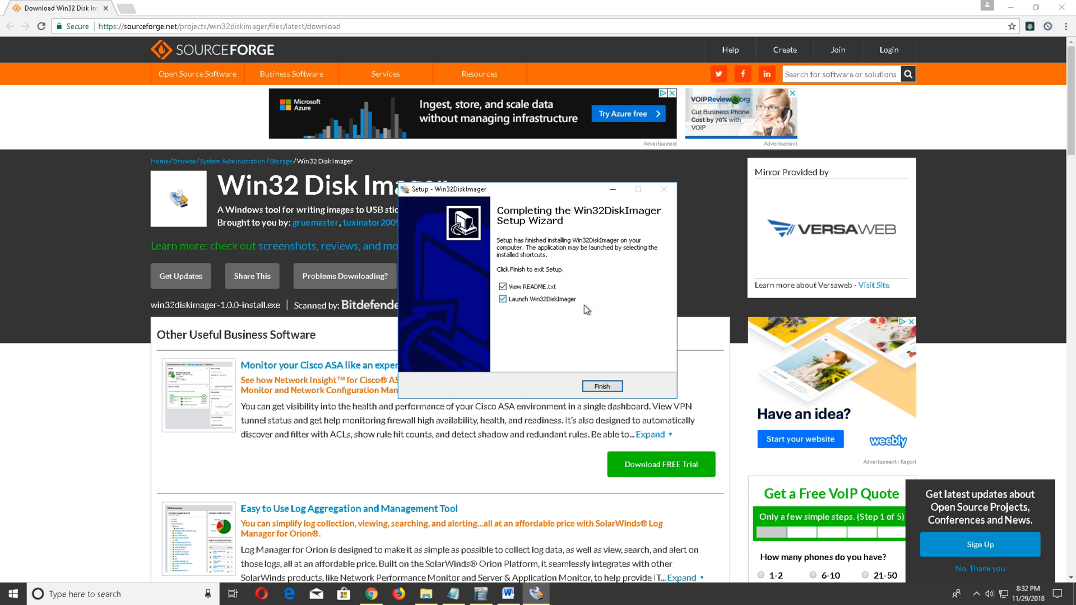
click(601, 386)
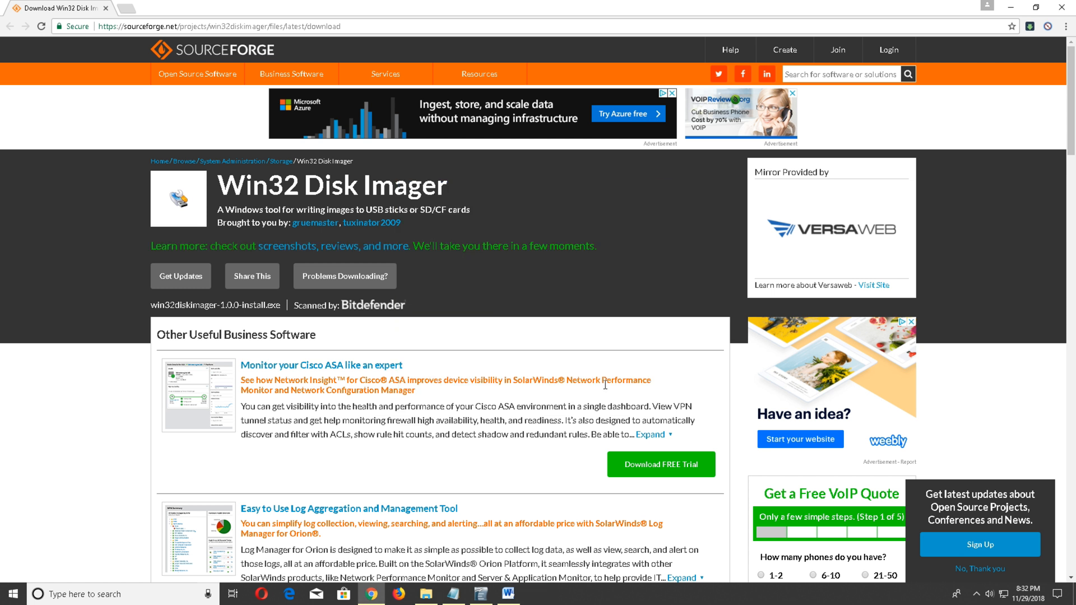
click(479, 594)
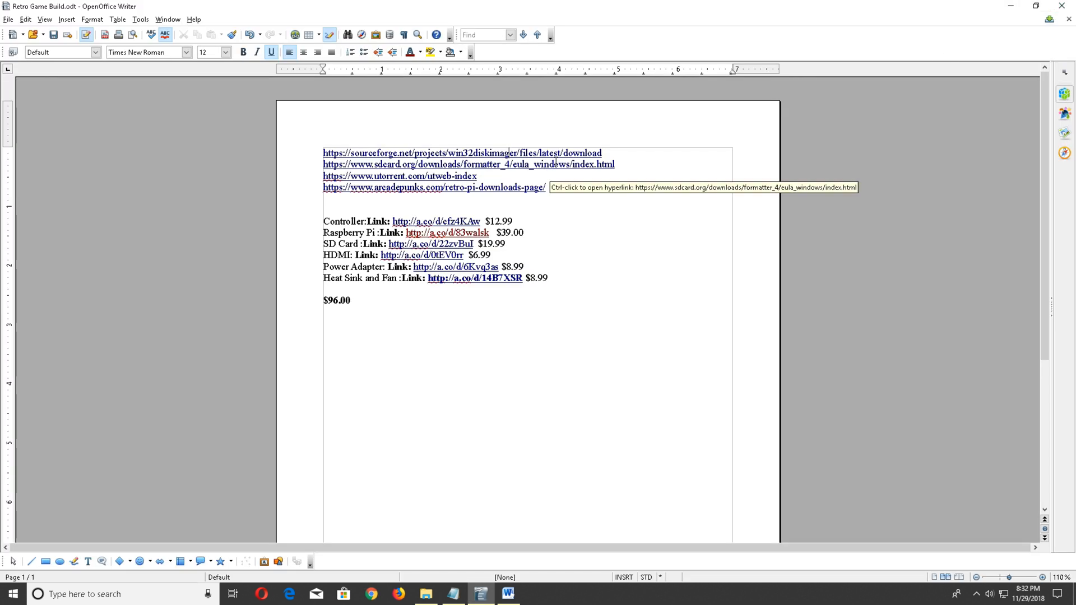
mouse_move(551, 165)
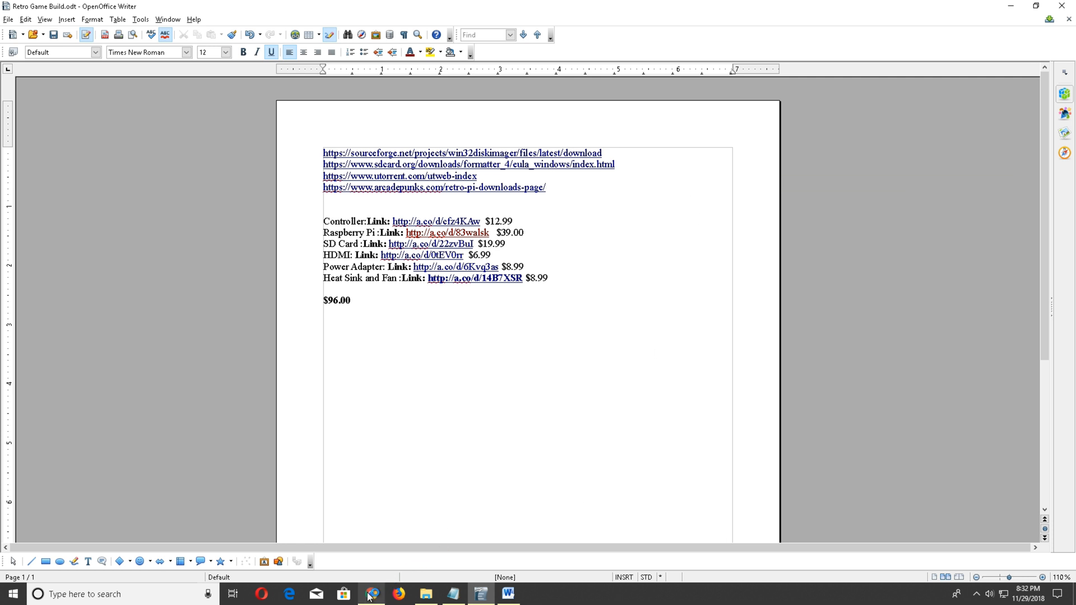
Accept the sdcard.org license to download SDCardFormatterv5_WinEN.zip and open it in WinRAR.
click(469, 163)
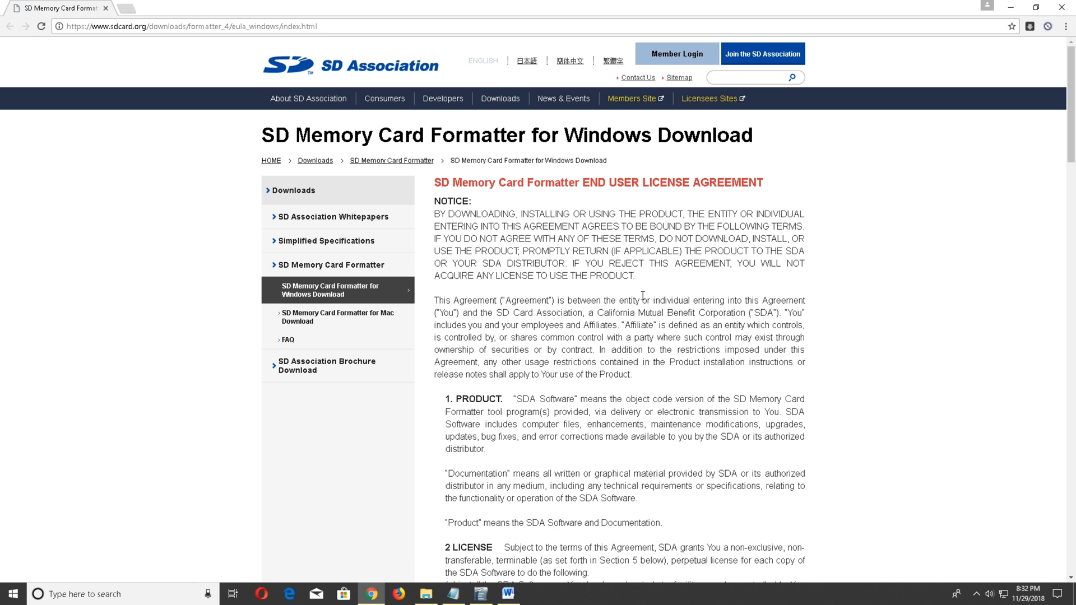
scroll(down, 3)
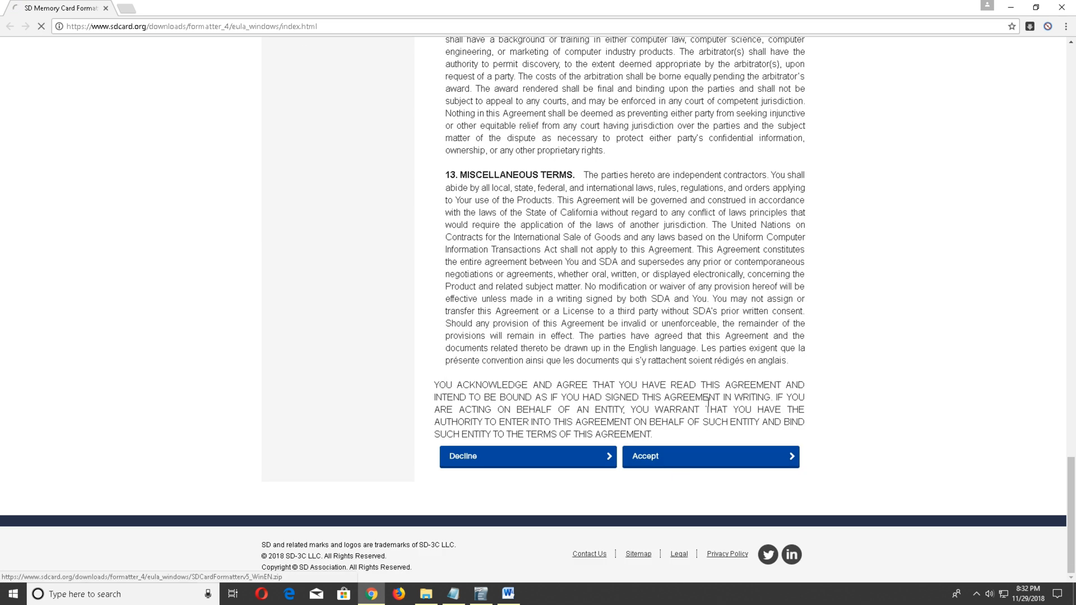
click(711, 456)
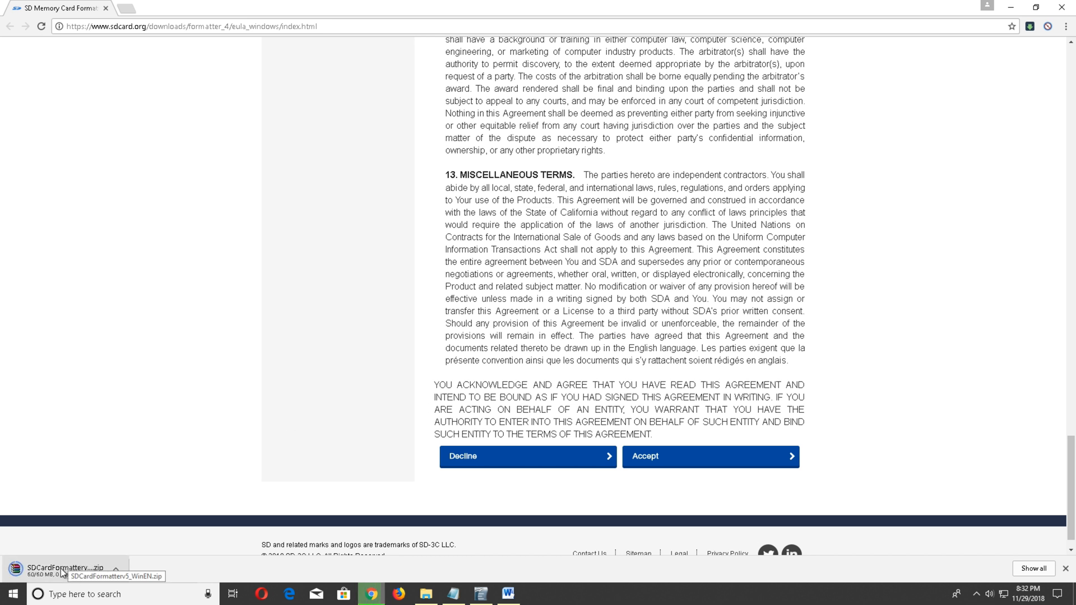
double_click(65, 567)
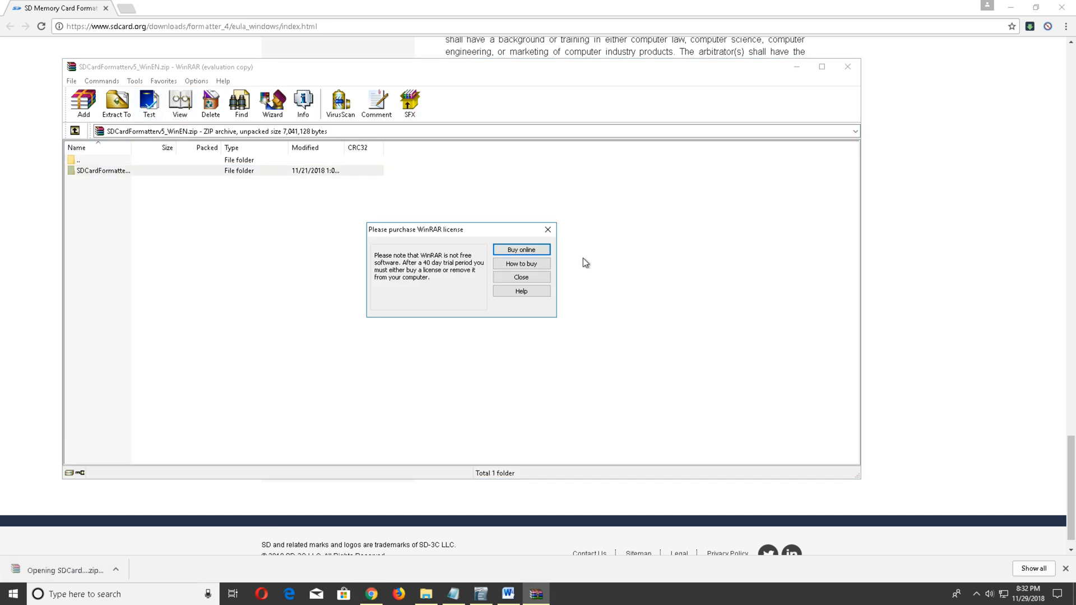
Extract the SD Card Formatter folder from the archive to the Desktop.
click(520, 277)
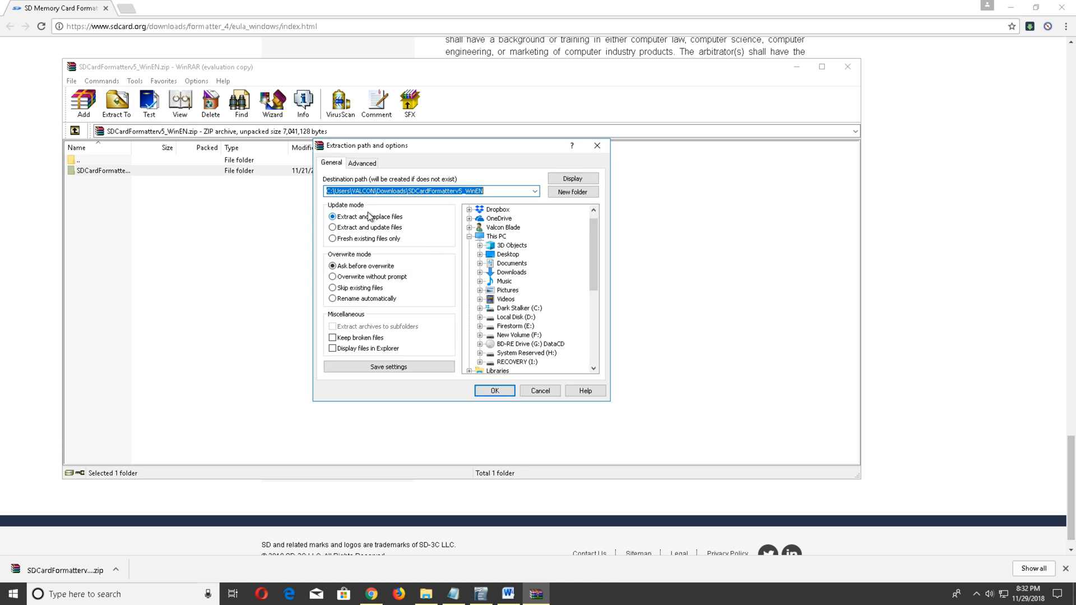
scroll(up, 3)
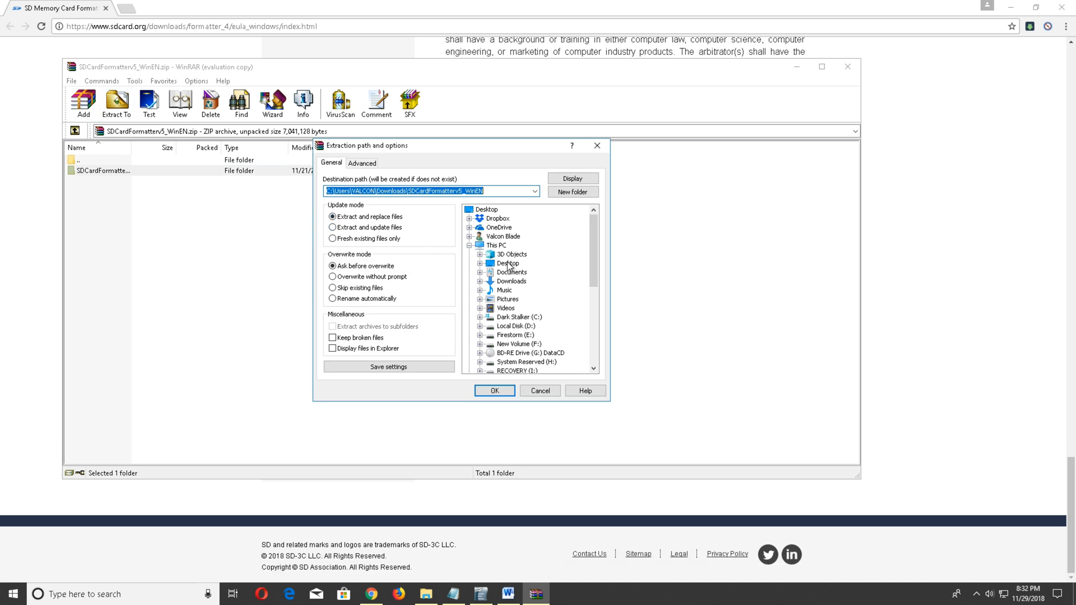
click(495, 390)
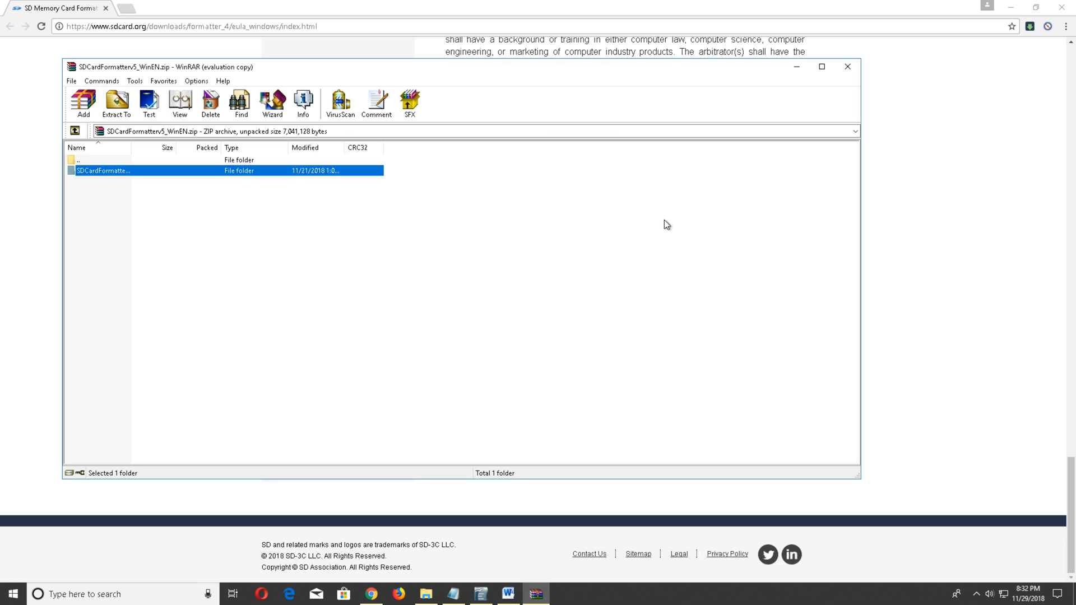
click(507, 594)
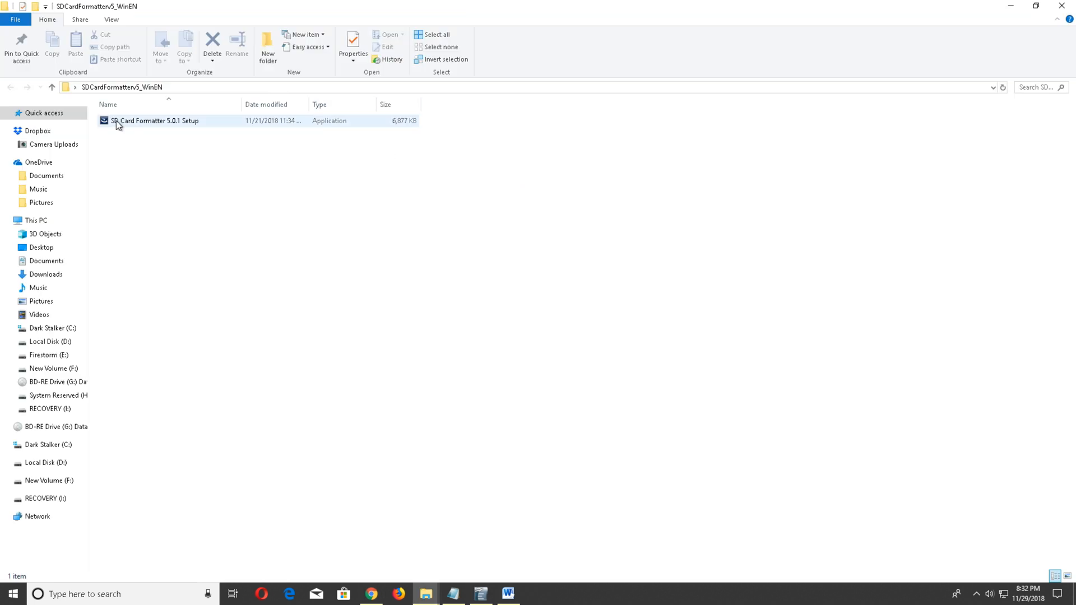
Launch the SD Card Formatter 5.0.1 Setup and pass its welcome page.
double_click(155, 121)
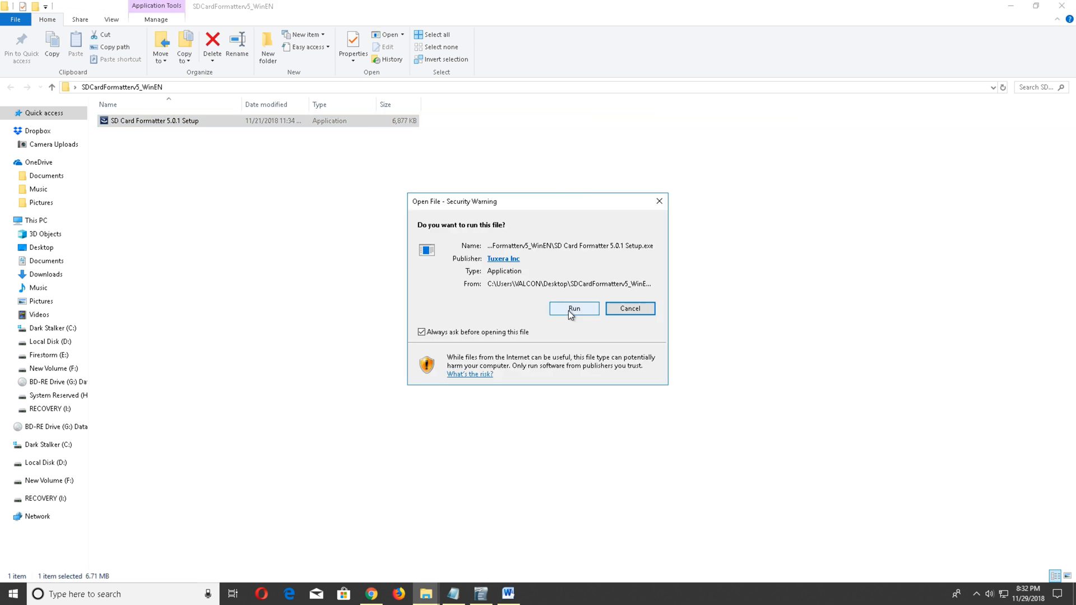
click(574, 308)
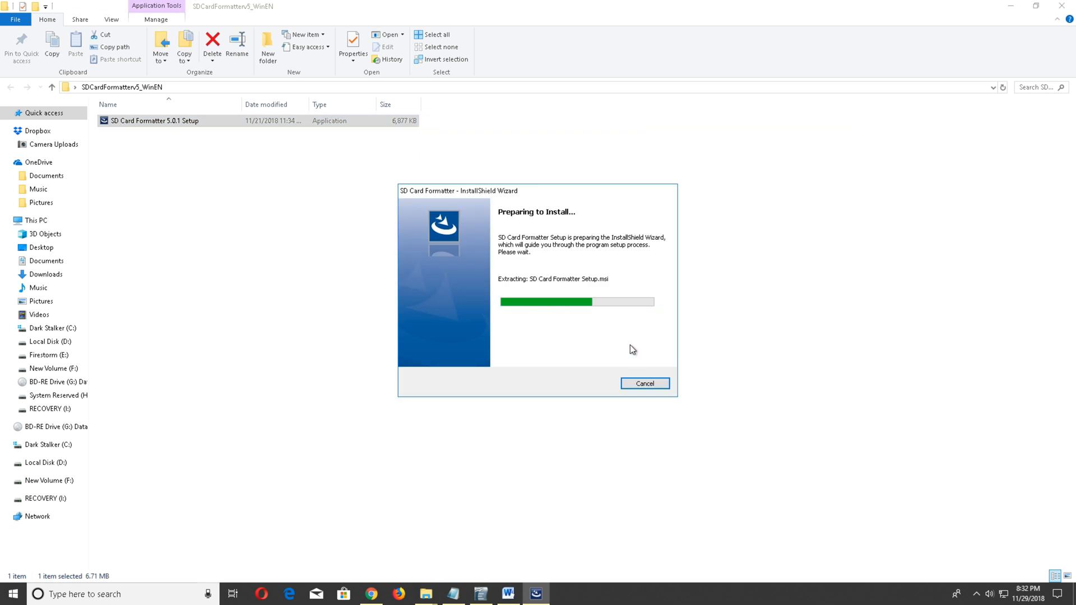
mouse_move(593, 333)
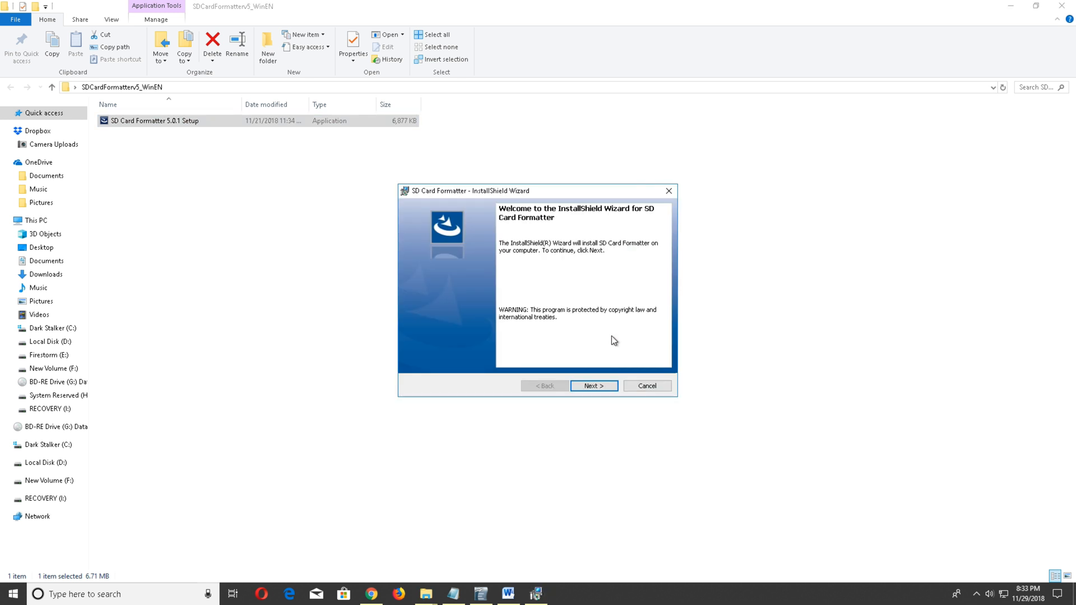
click(592, 384)
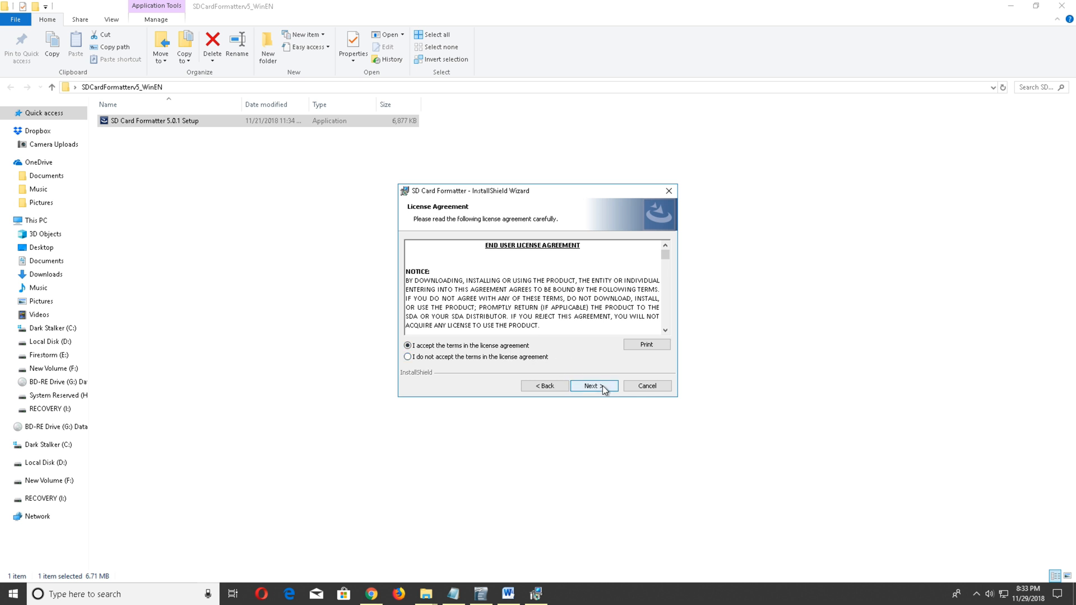
Accept the license, allow UAC, finish installing SD Card Formatter and close the folder window.
click(592, 385)
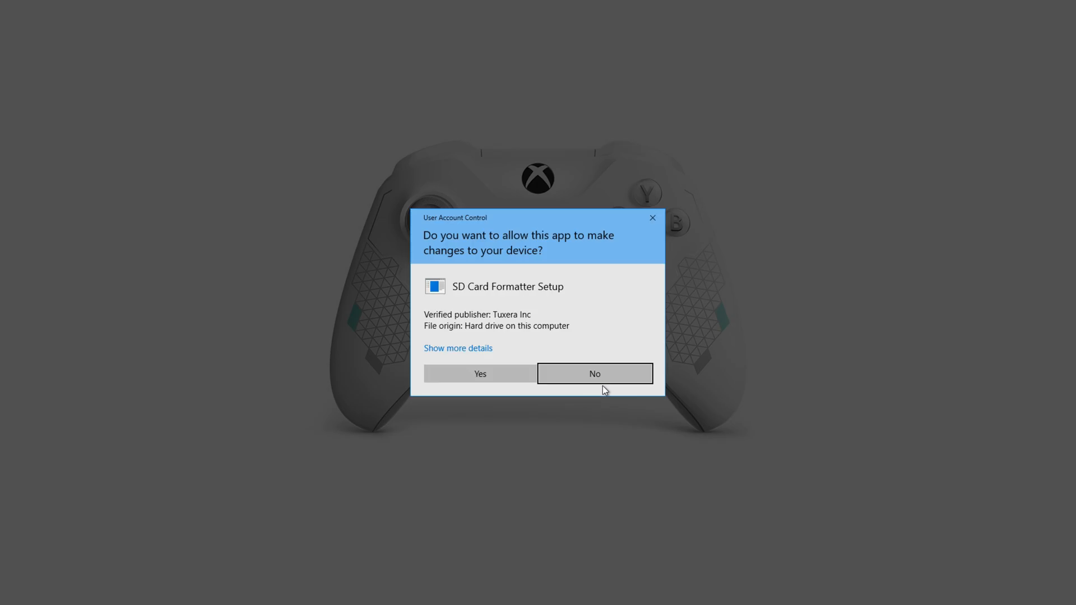
click(478, 375)
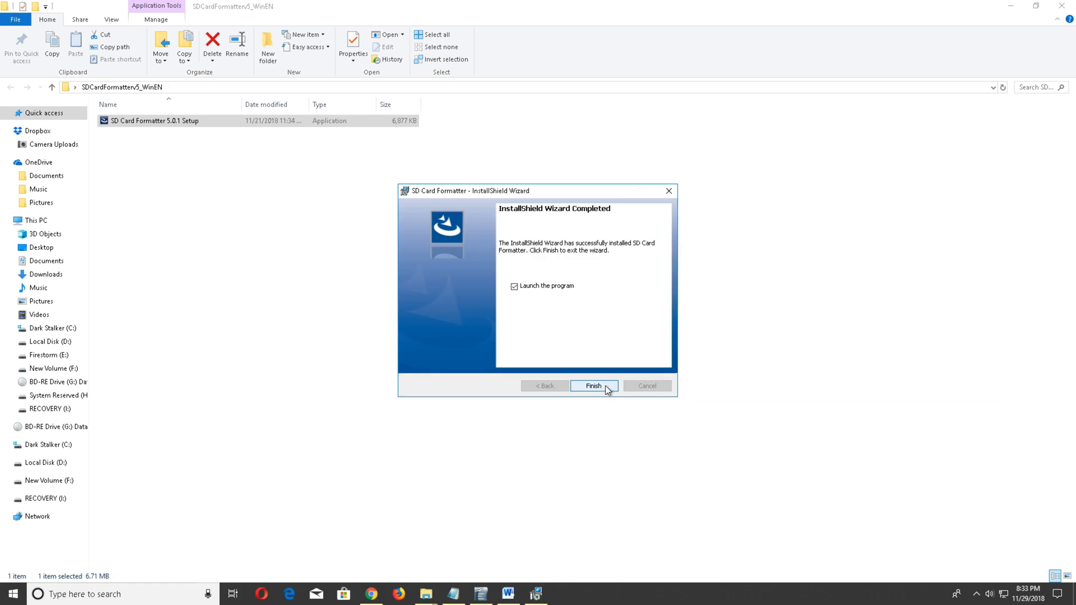
mouse_move(520, 295)
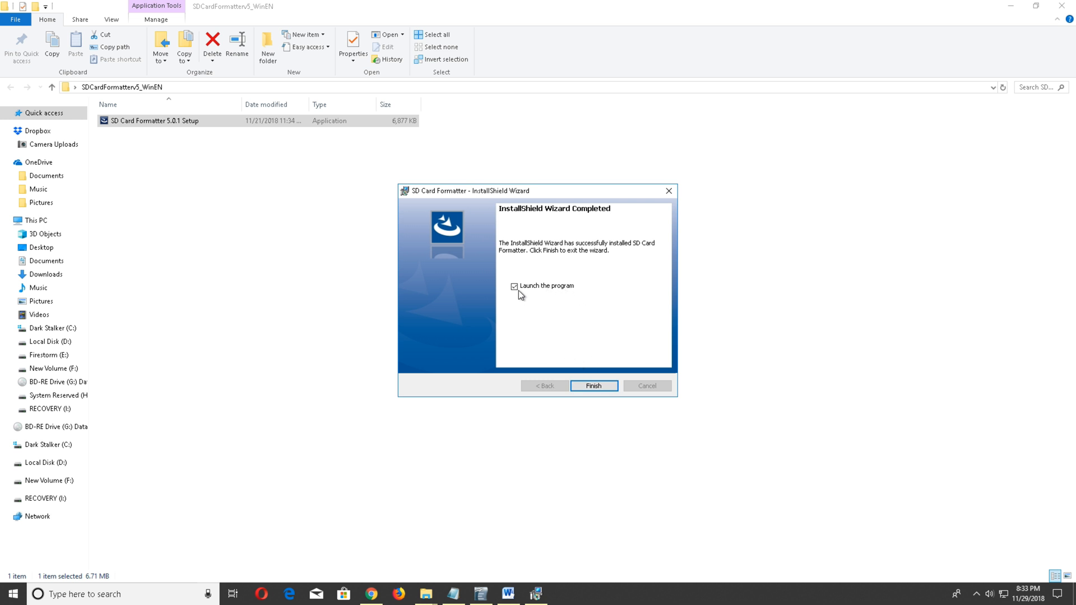
click(593, 385)
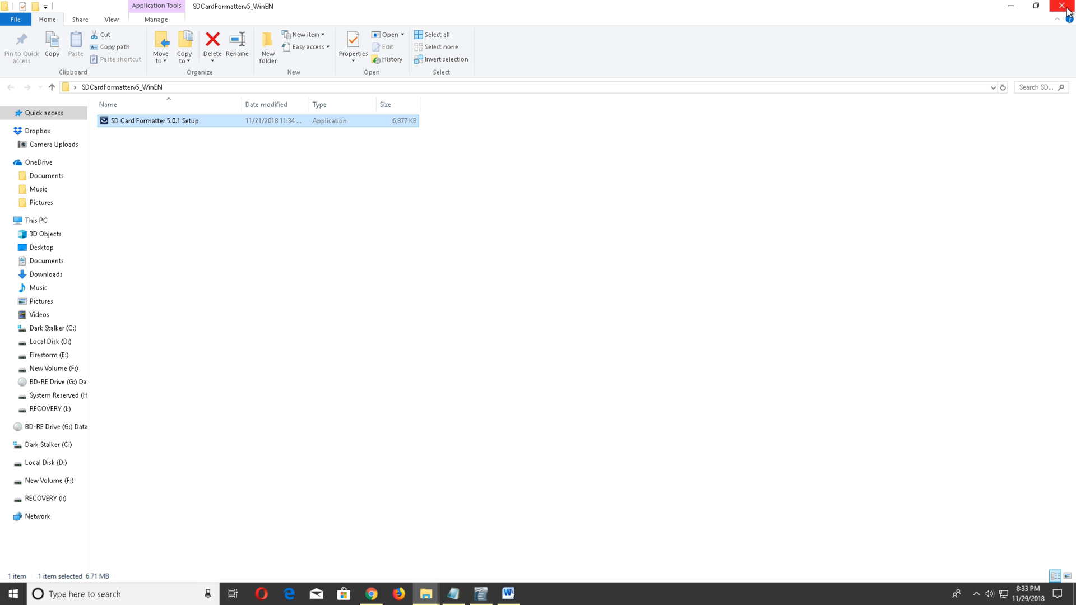
click(1068, 8)
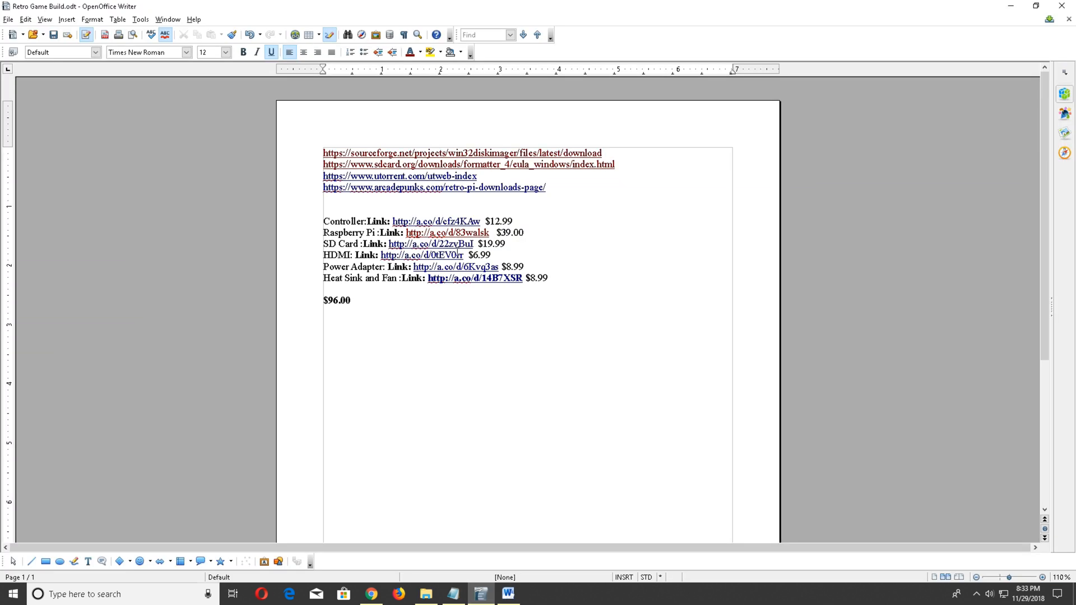
mouse_move(400, 176)
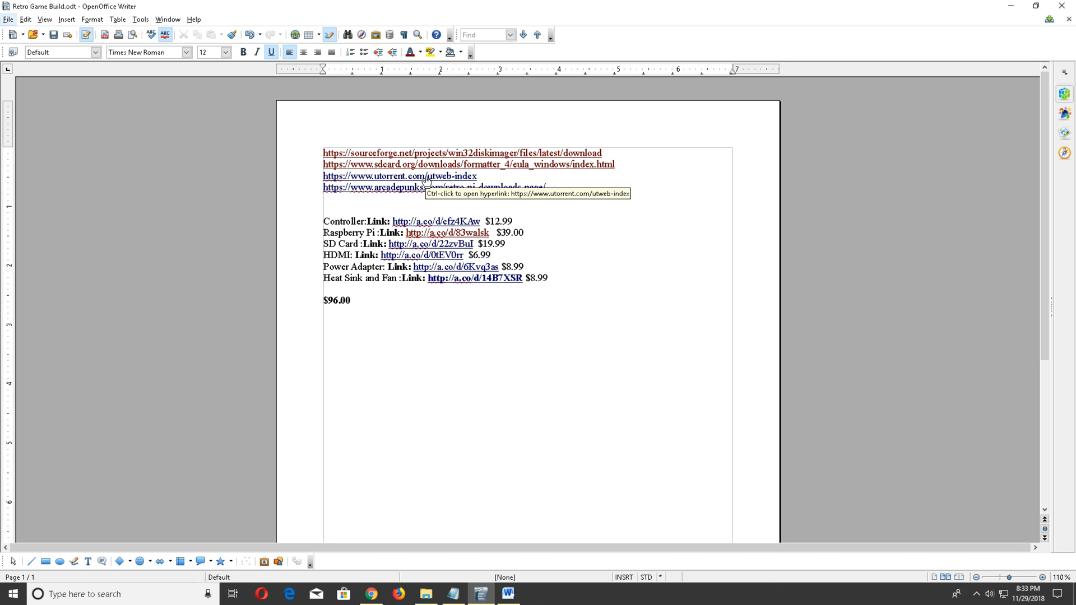
Download the free Basic uTorrent Classic installer from the uTorrent site and launch it.
click(399, 176)
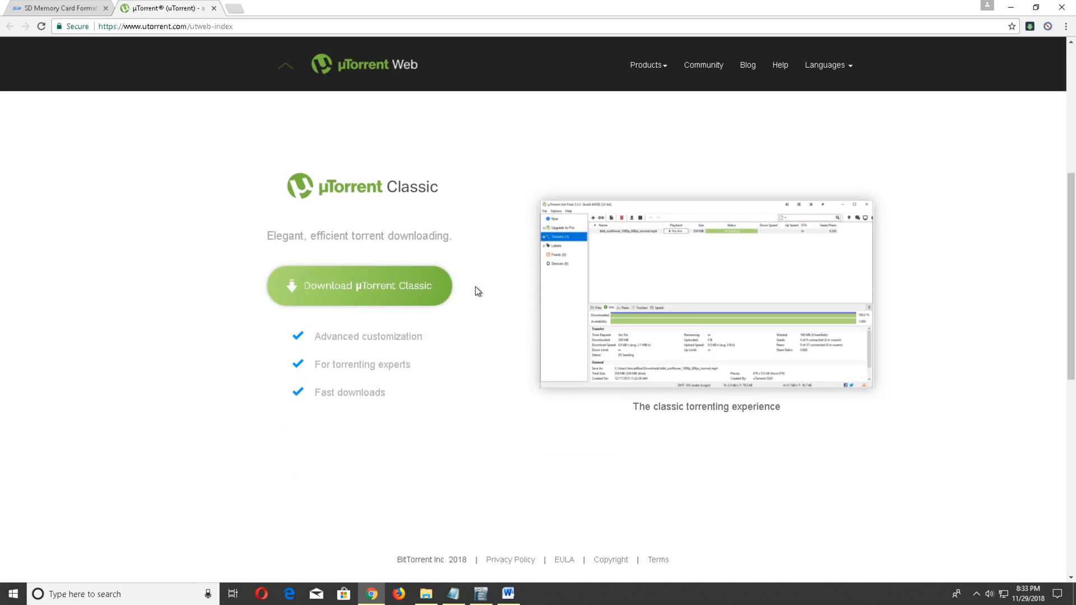
mouse_move(387, 296)
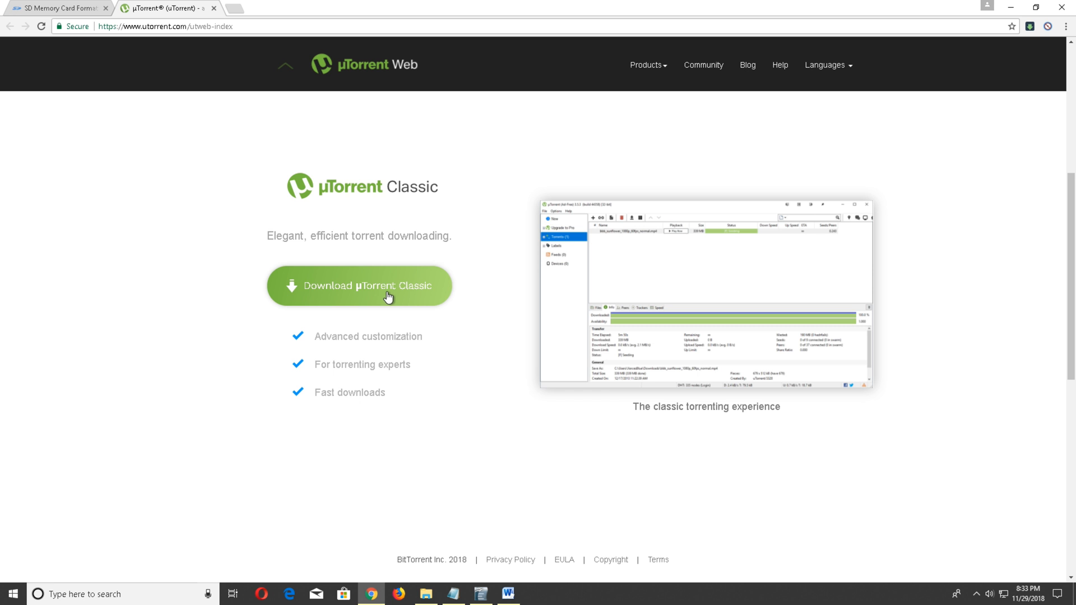
click(359, 286)
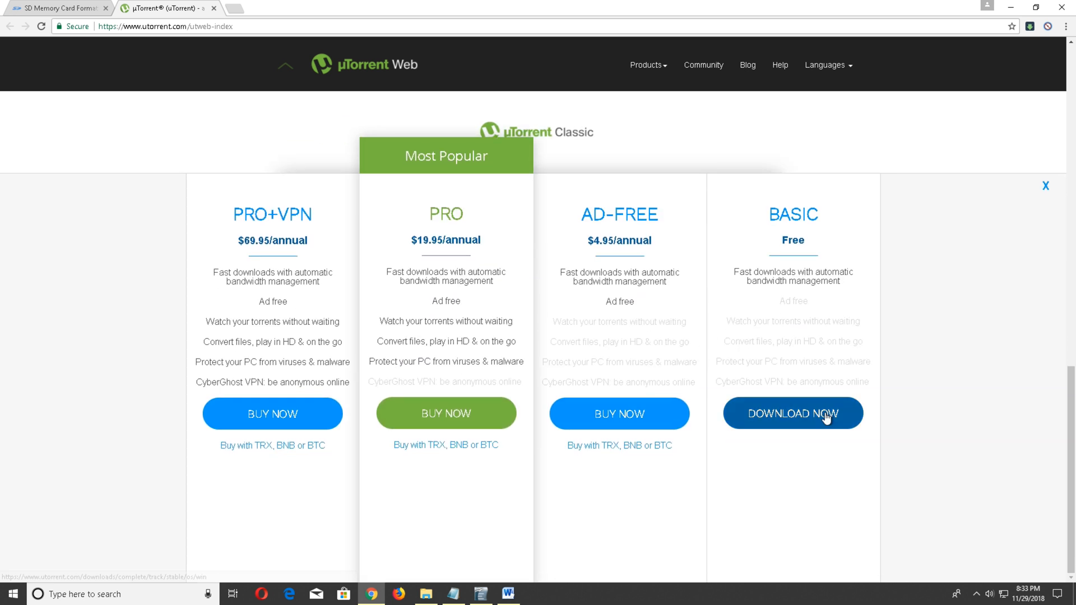
click(793, 413)
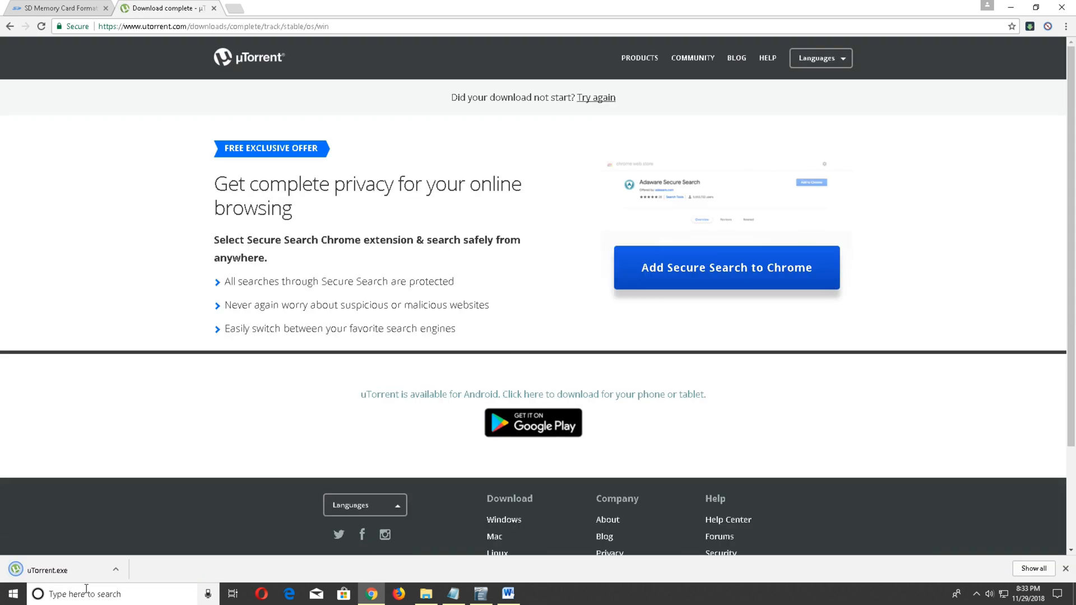
click(46, 570)
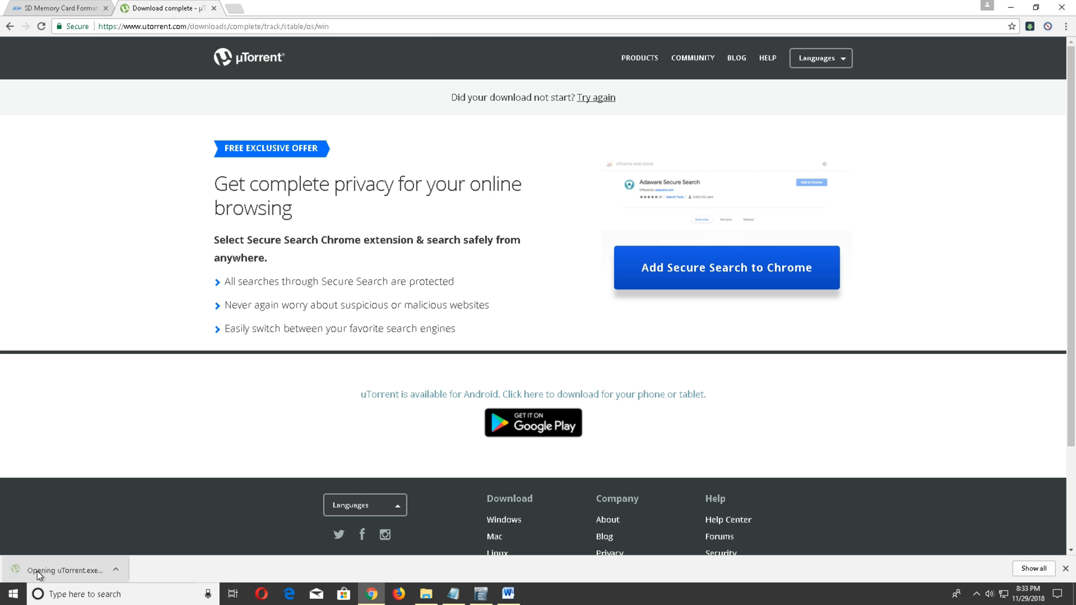
mouse_move(567, 305)
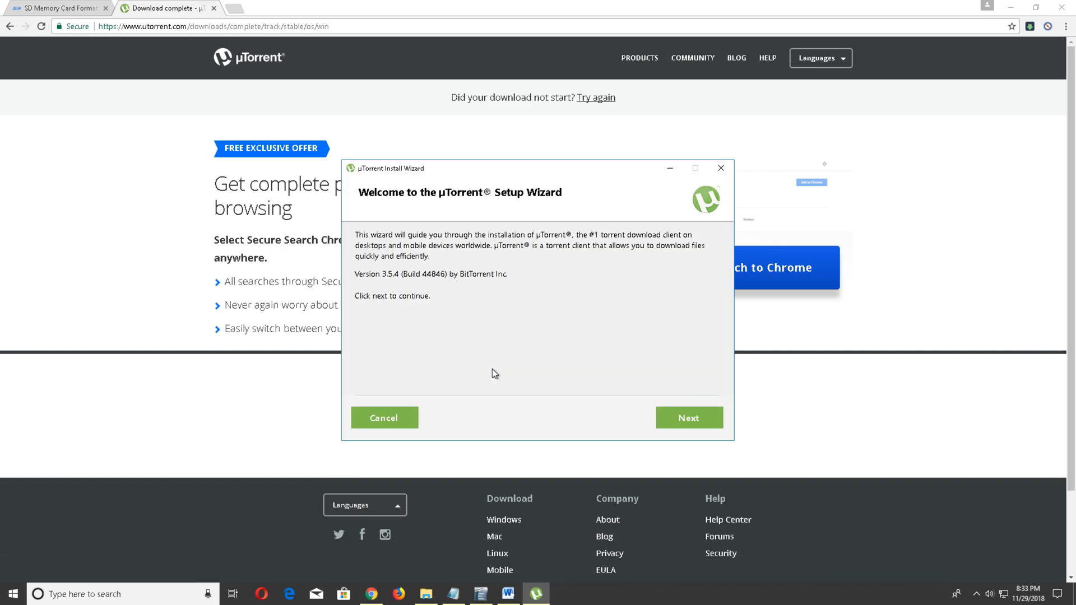
Advance through the uTorrent welcome and scam-warning pages and agree to the license.
click(688, 418)
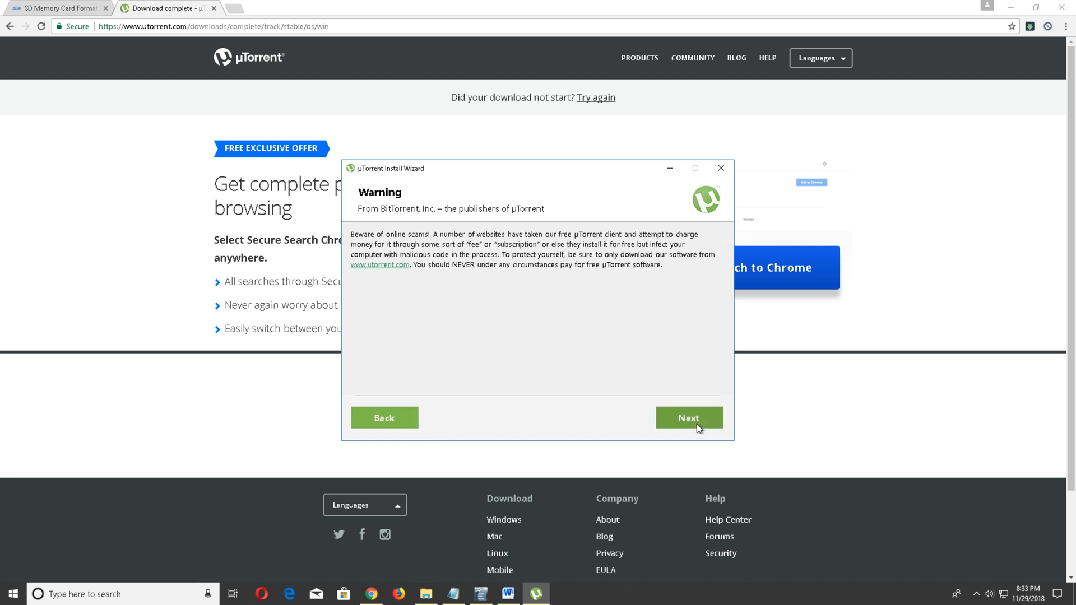
click(688, 418)
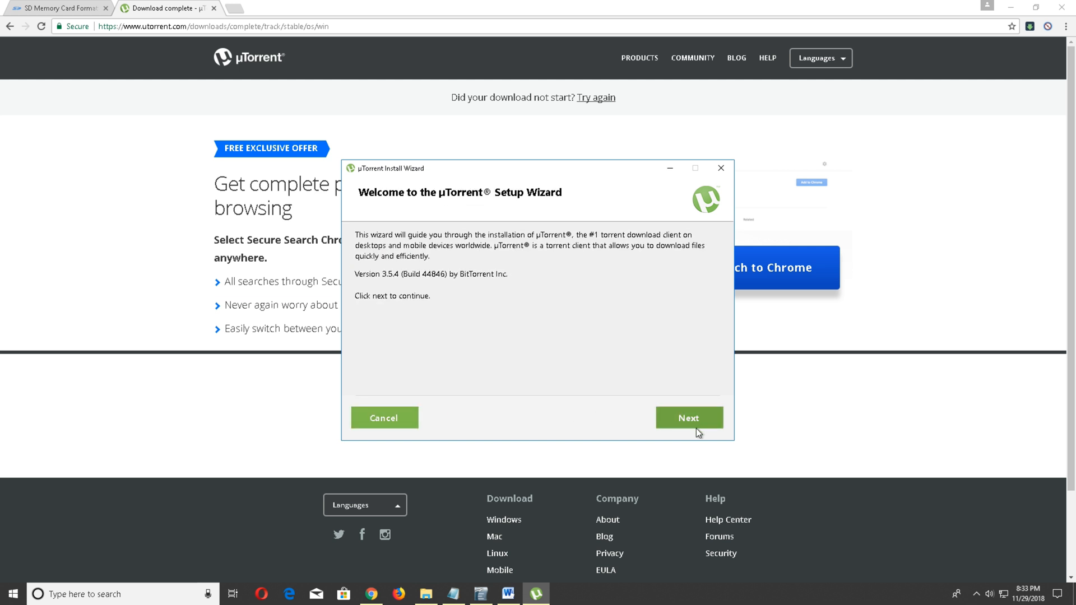
click(689, 418)
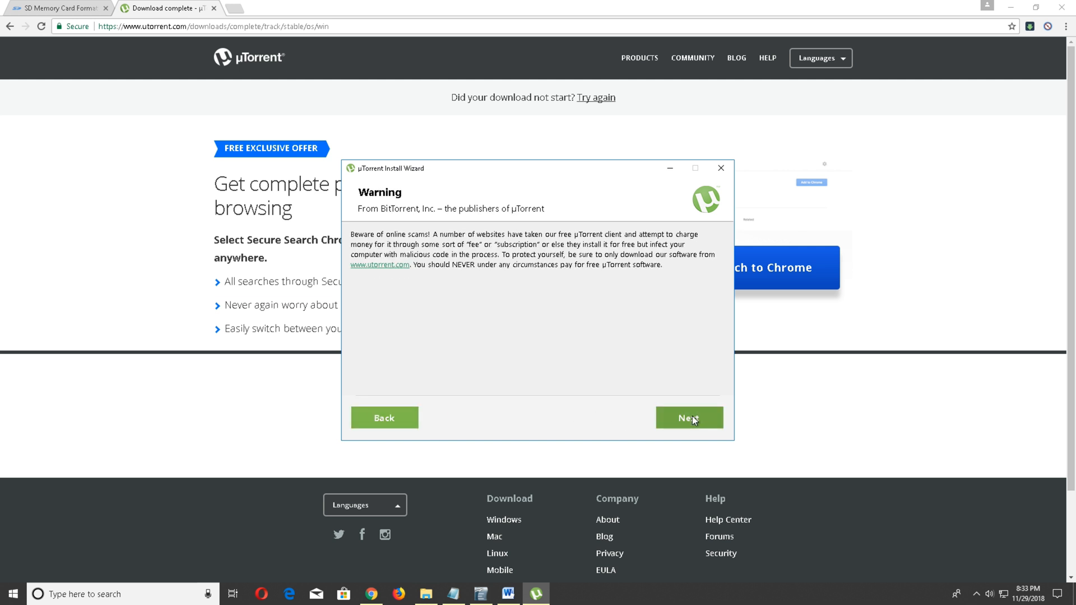
click(688, 418)
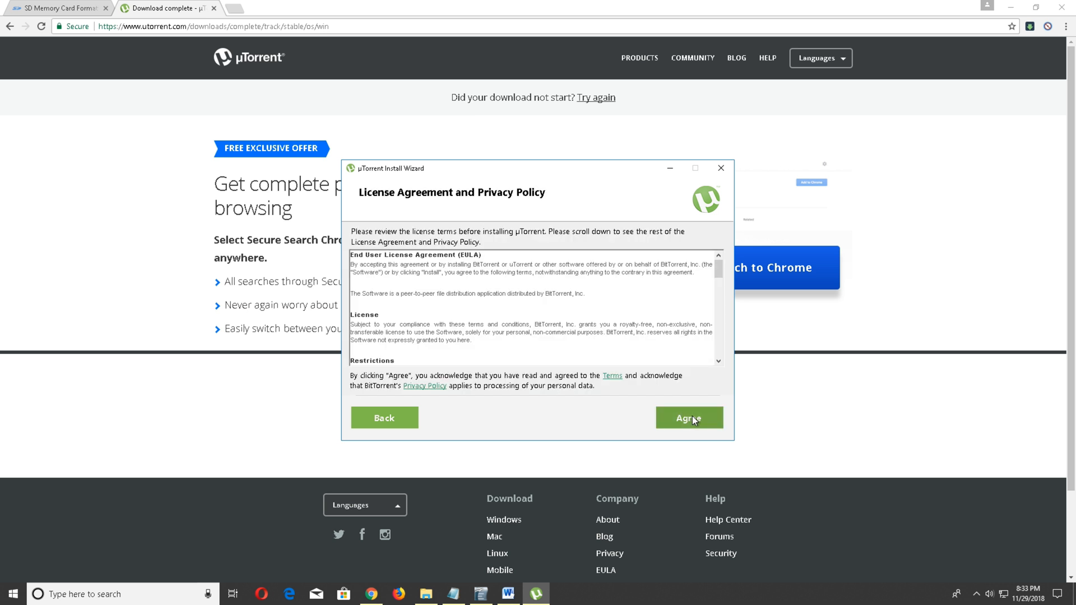
click(689, 416)
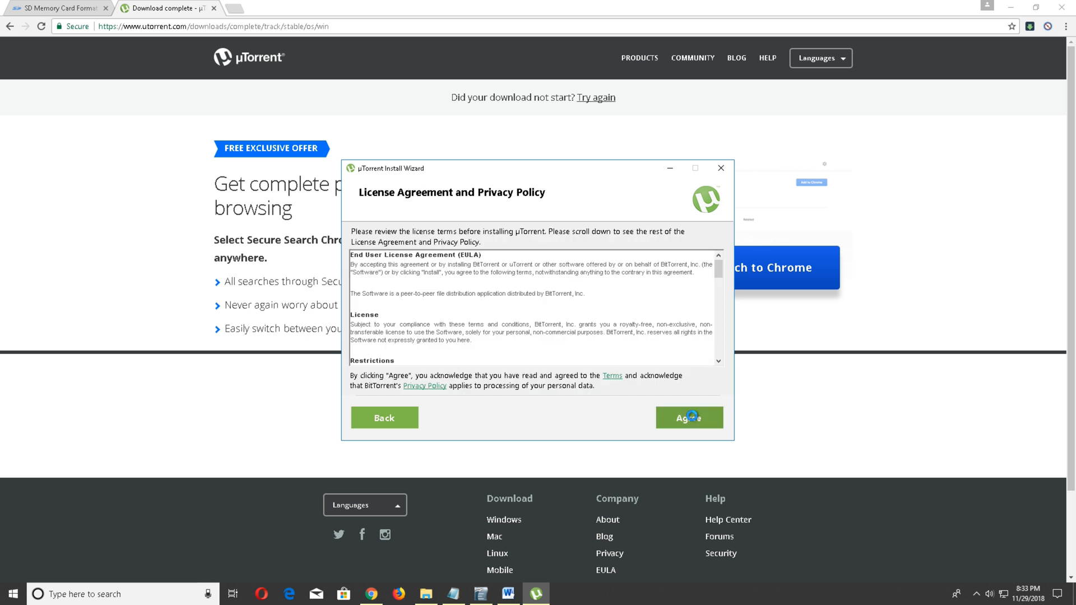
click(689, 417)
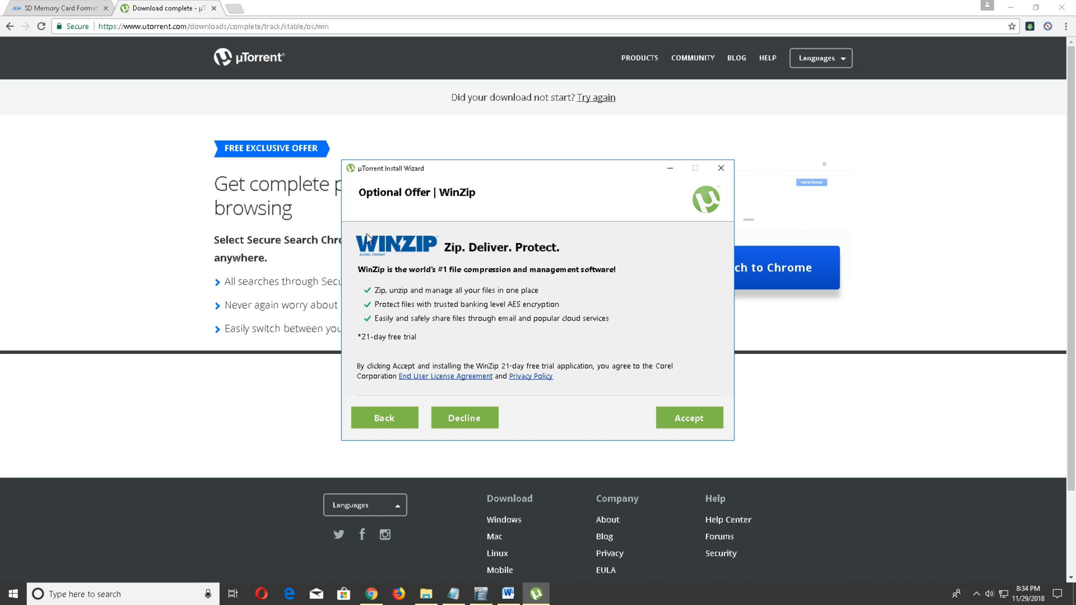
mouse_move(481, 434)
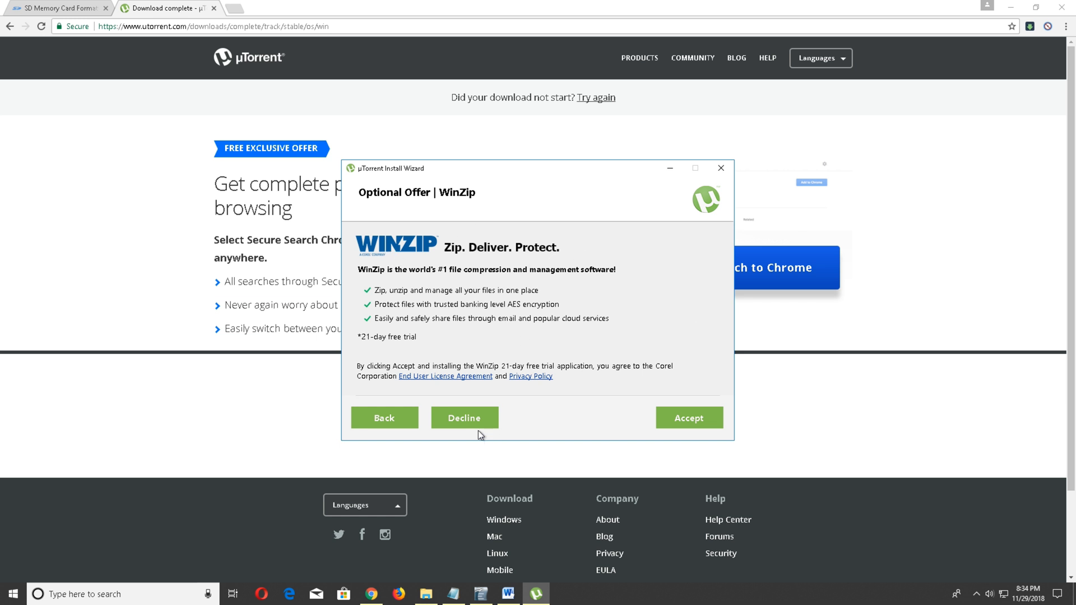
Decline the WinZip and Adaware offers, install uTorrent with default settings and finish setup.
click(464, 418)
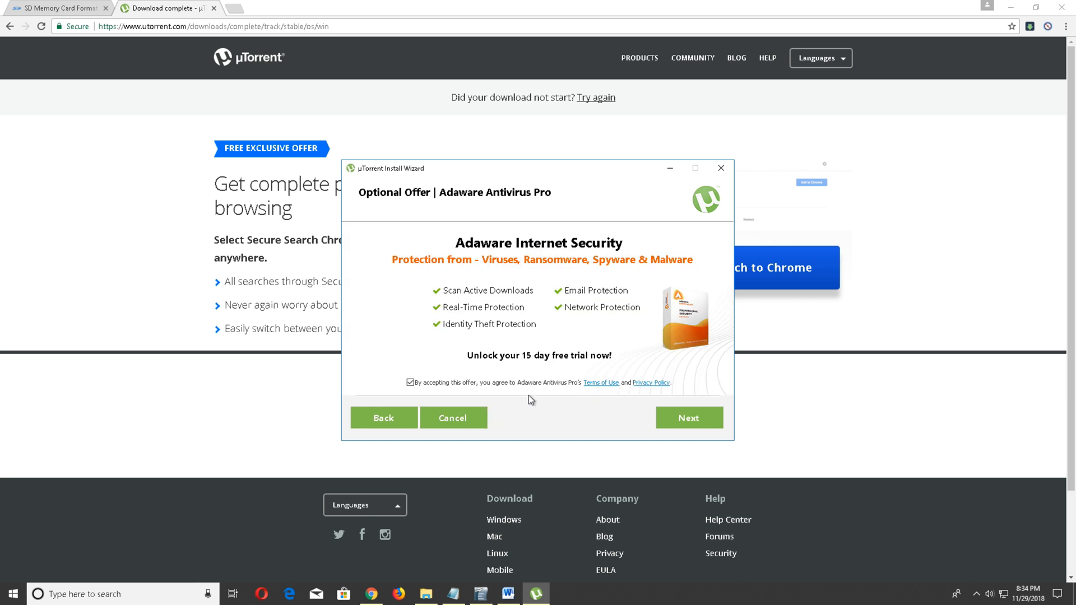
click(409, 382)
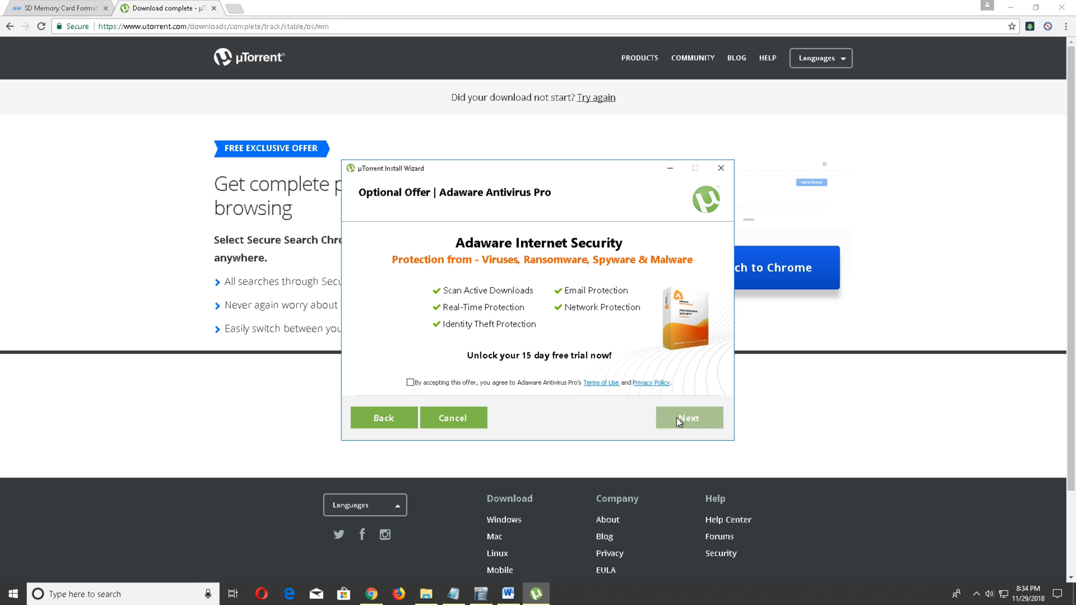
click(688, 418)
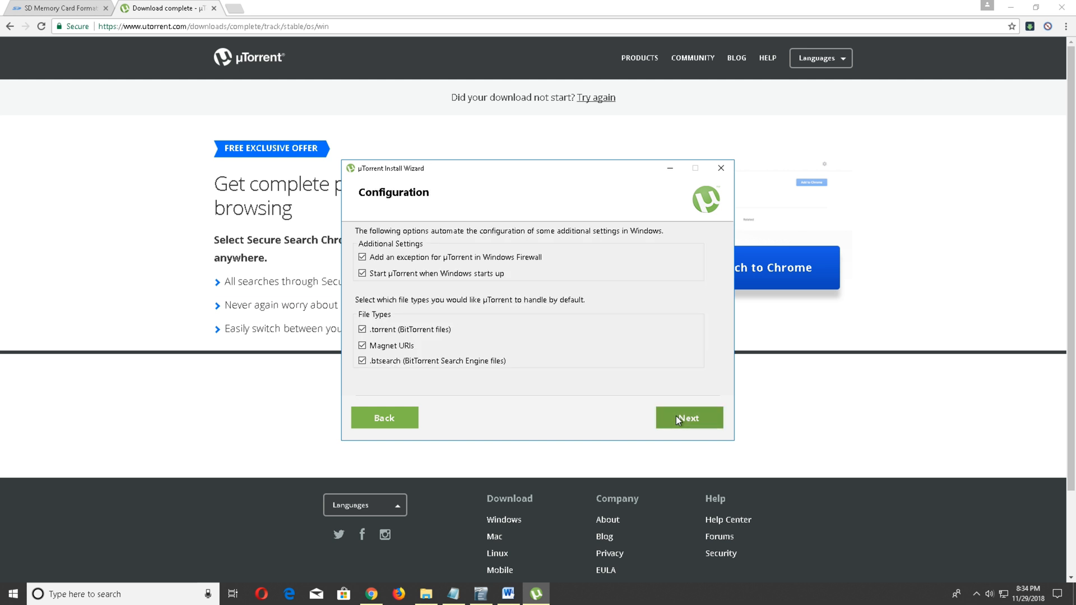
click(688, 418)
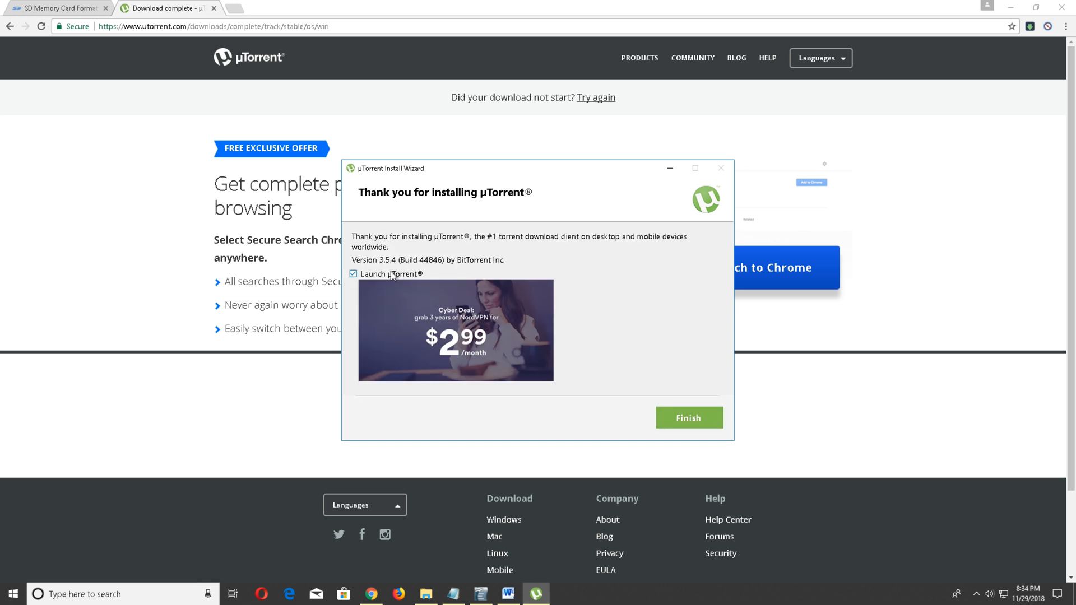
click(688, 418)
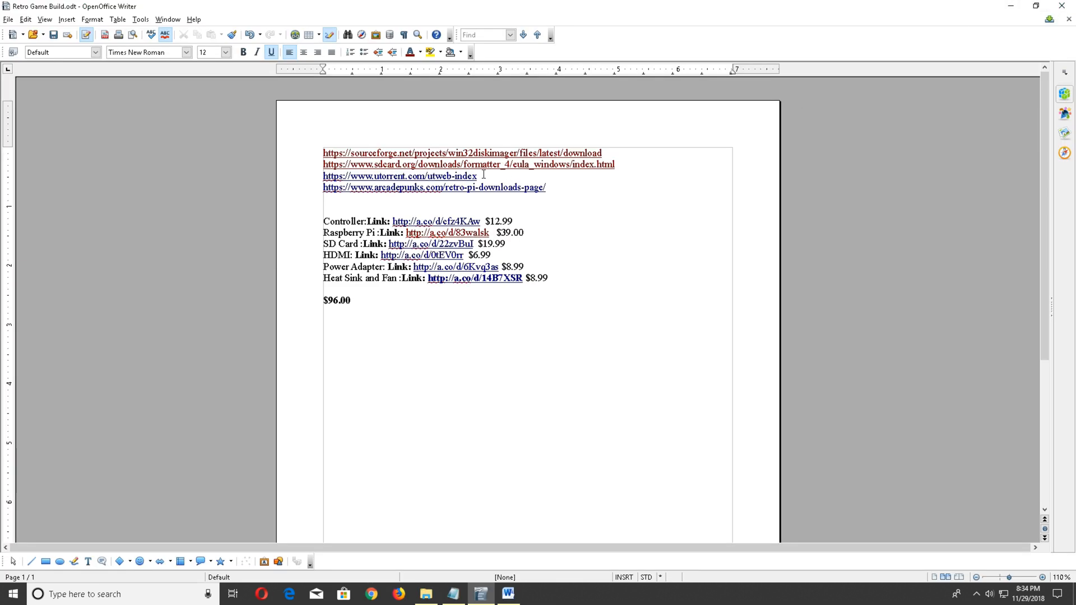
mouse_move(408, 176)
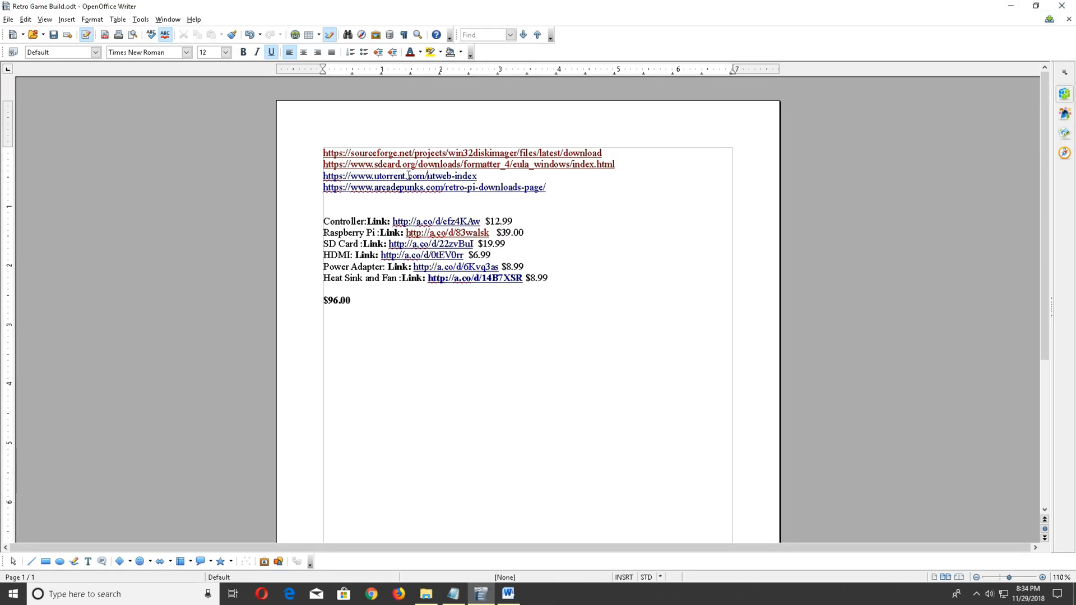
mouse_move(405, 188)
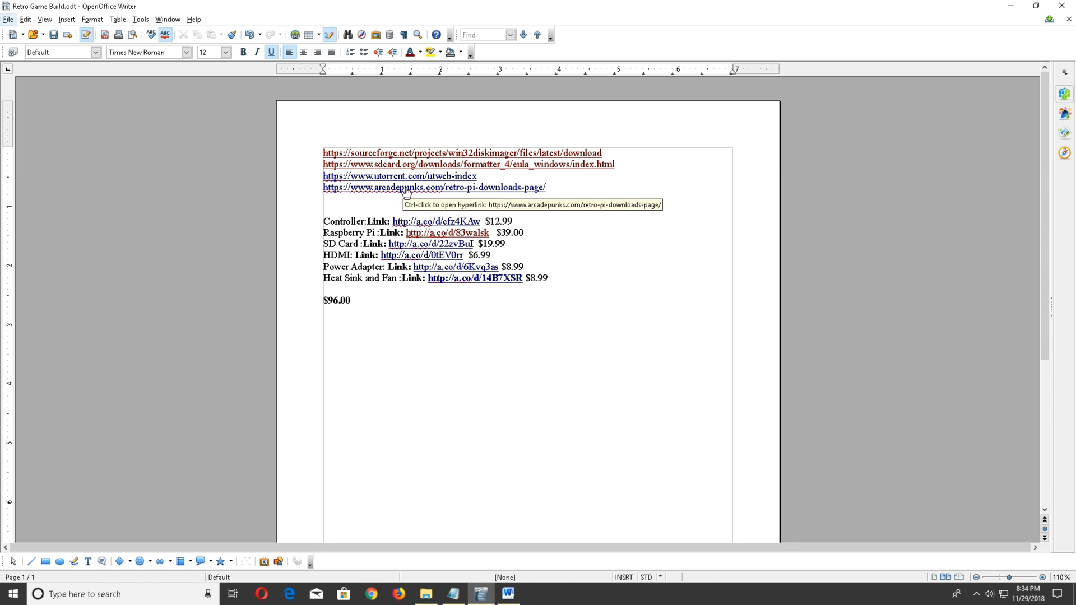
mouse_move(447, 424)
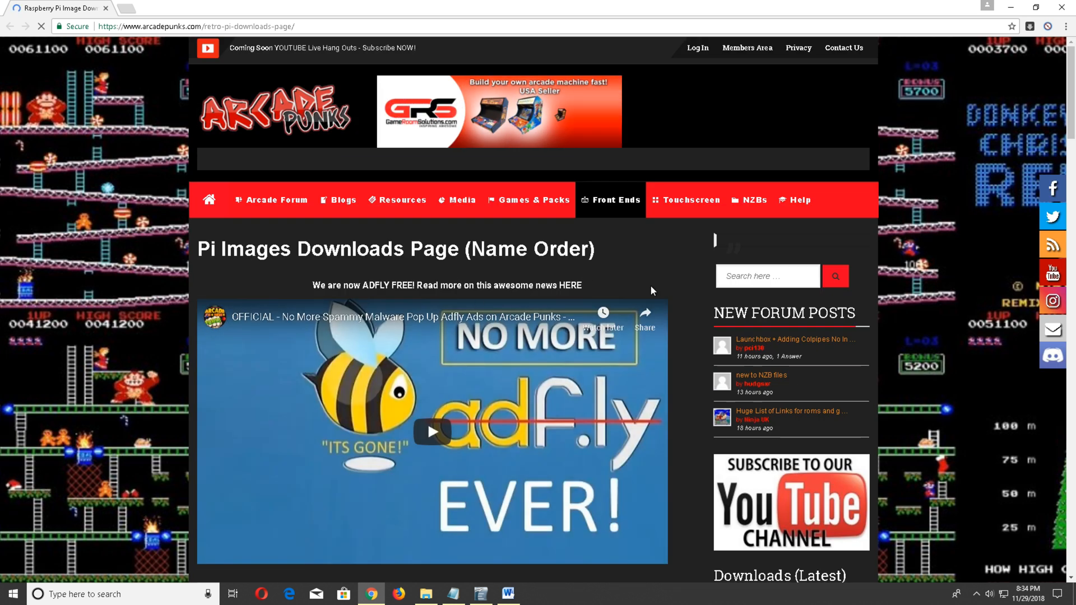
Find the RetroRama Rampage v2 torrent under RetroPie Installs and open its READ NFO page.
scroll(down, 3)
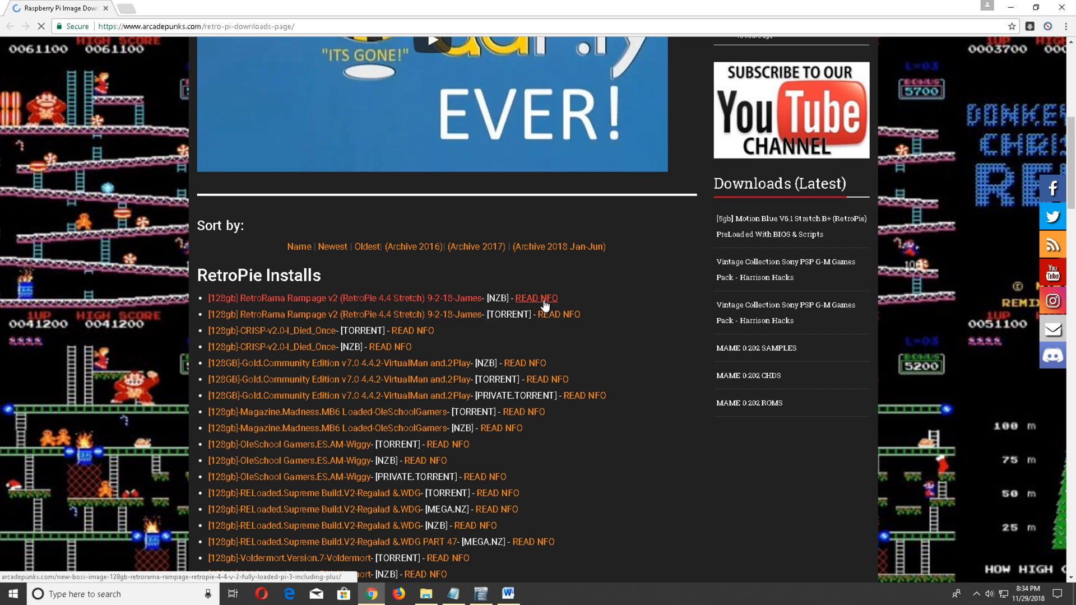
scroll(up, 3)
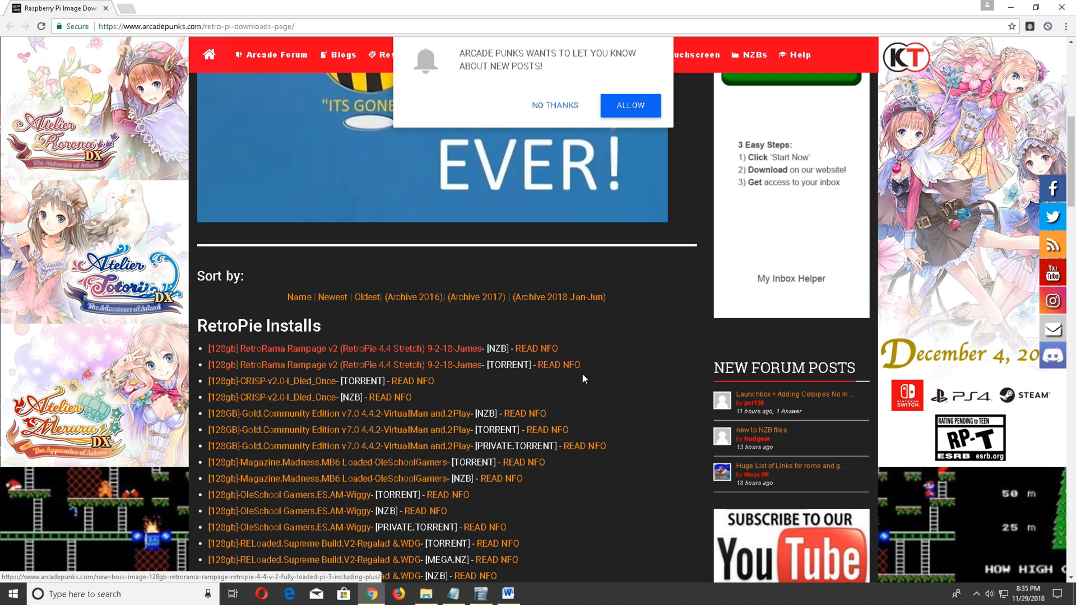
scroll(down, 3)
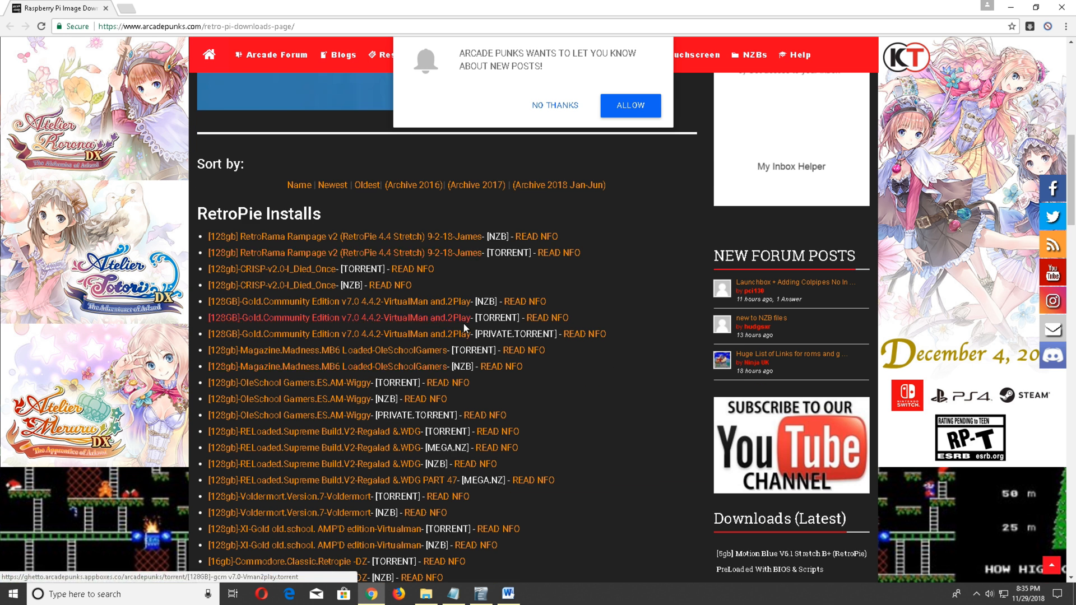
mouse_move(523, 313)
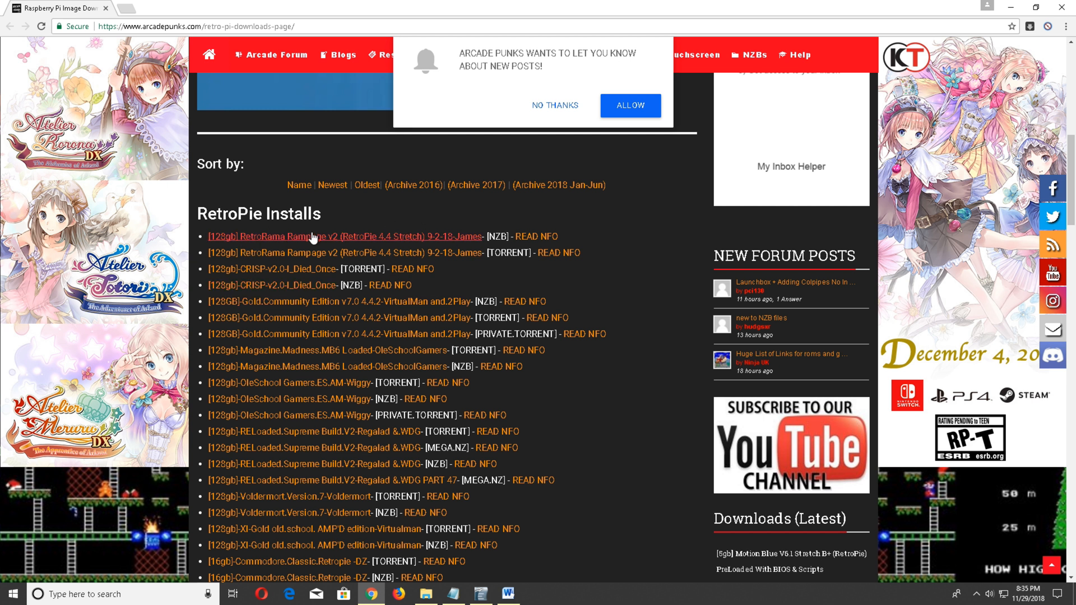
mouse_move(573, 241)
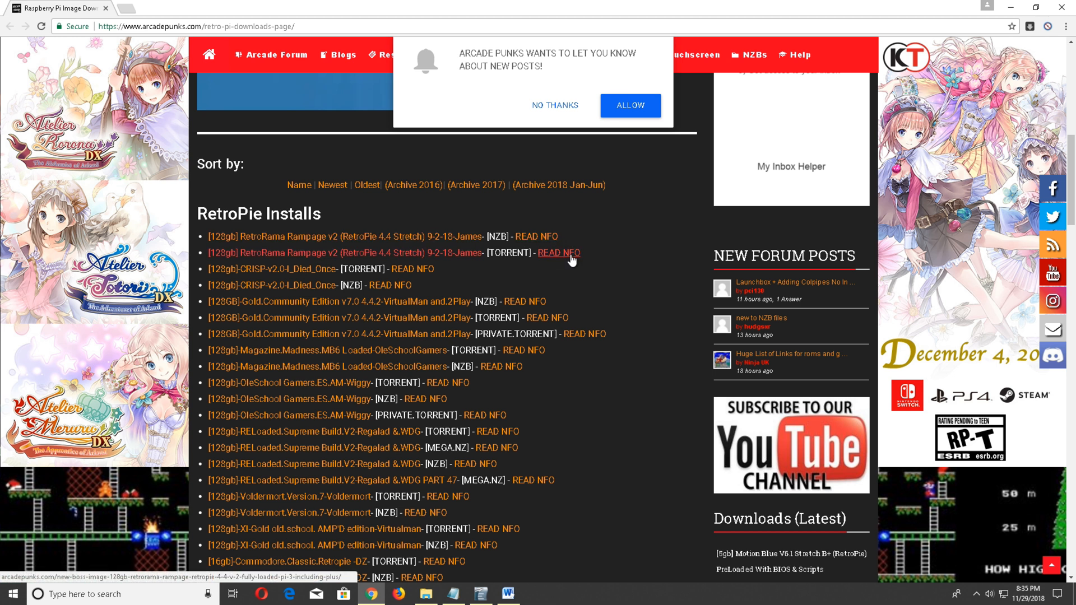
click(558, 252)
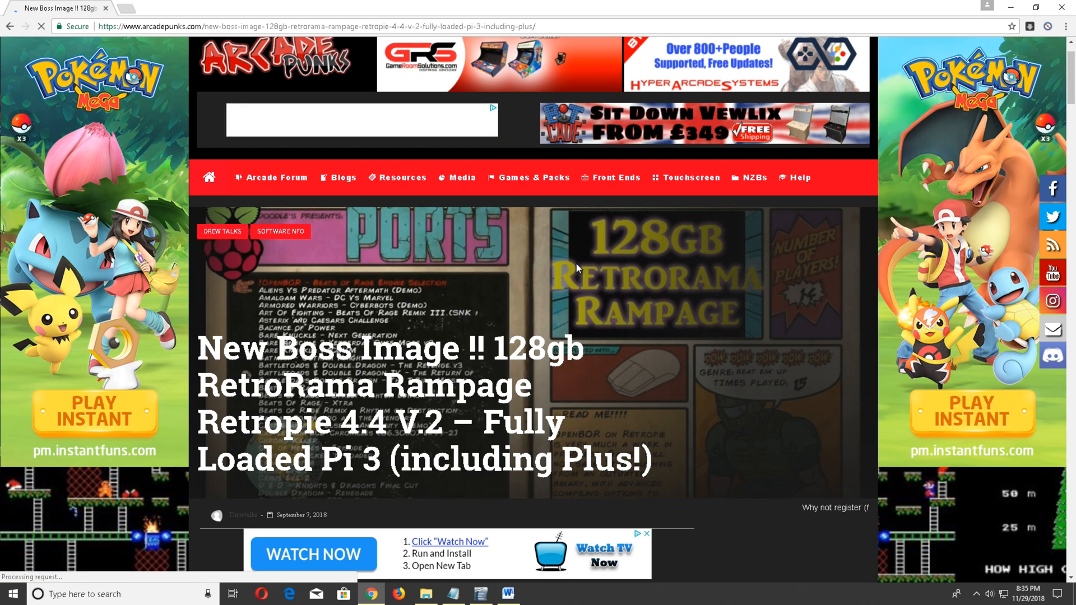
Play the embedded RetroRama Rampage video further along its progress bar.
scroll(down, 3)
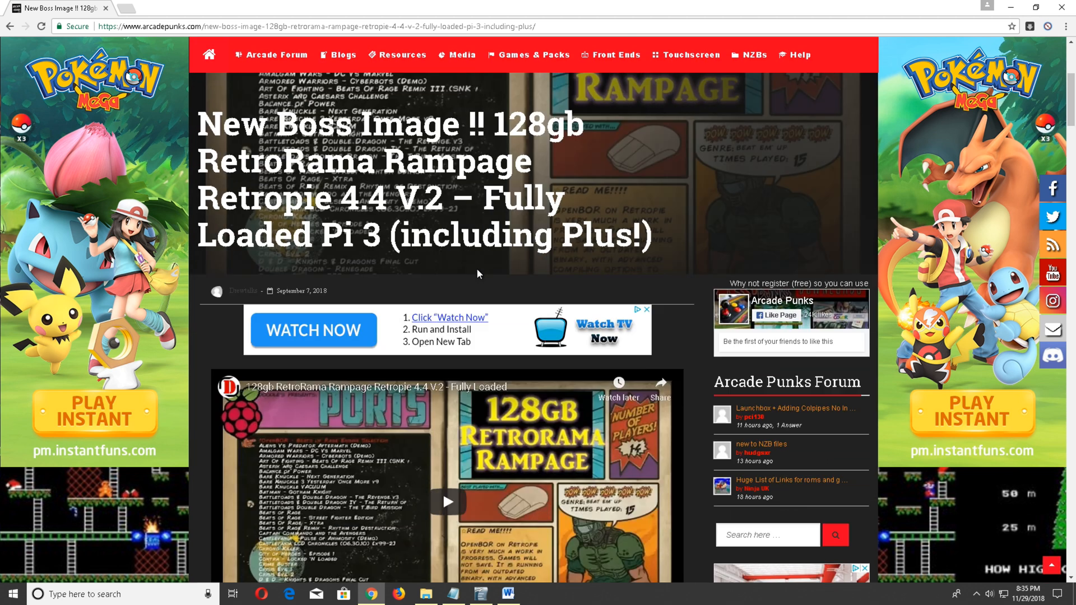
scroll(down, 3)
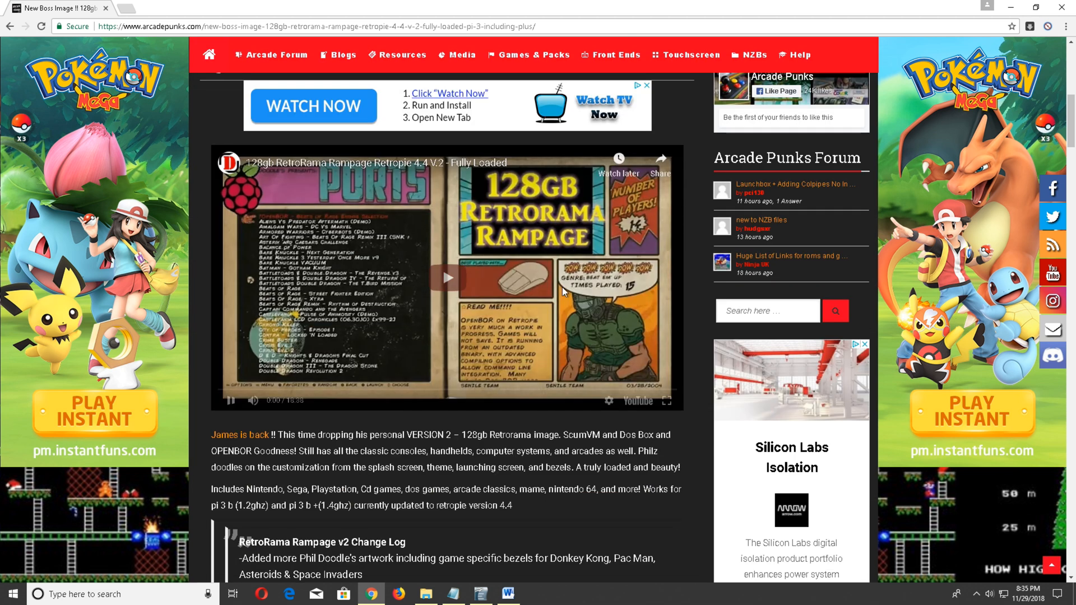
click(448, 277)
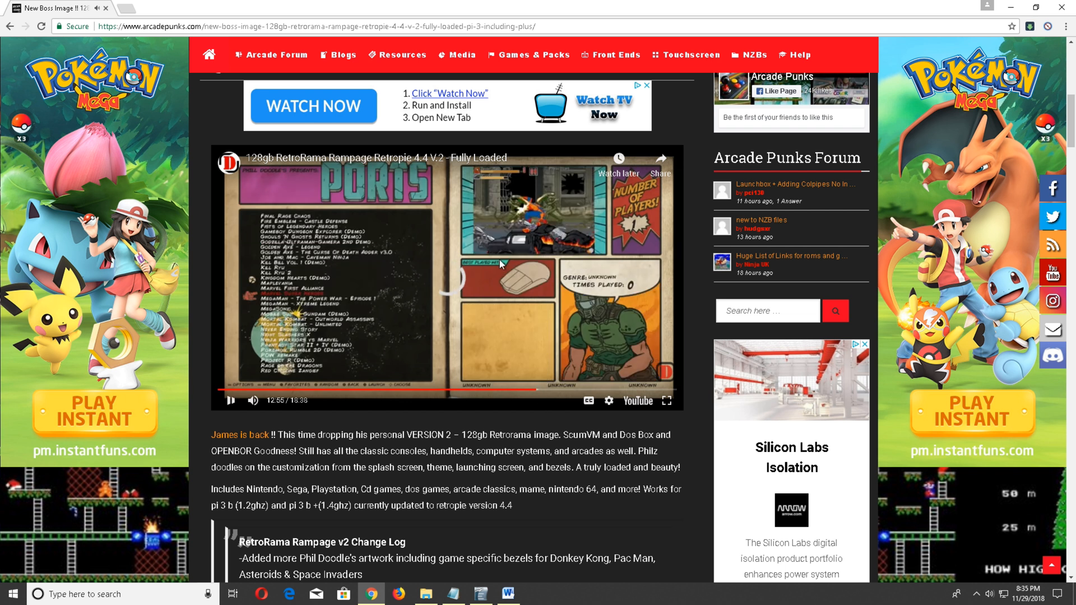
Scroll down through the RetroRama Rampage v2 change log.
scroll(down, 3)
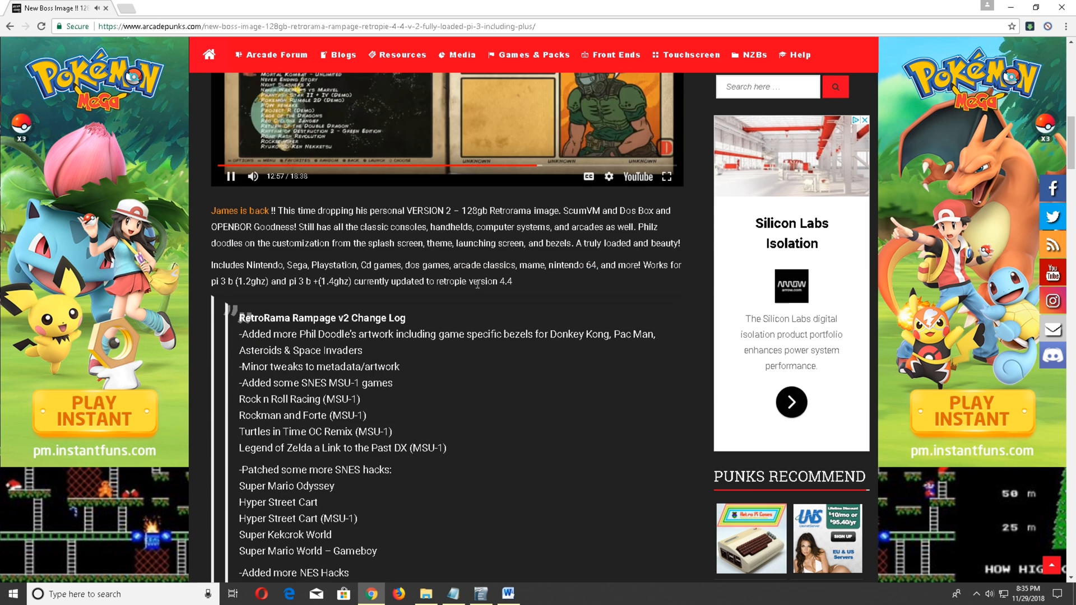
scroll(down, 3)
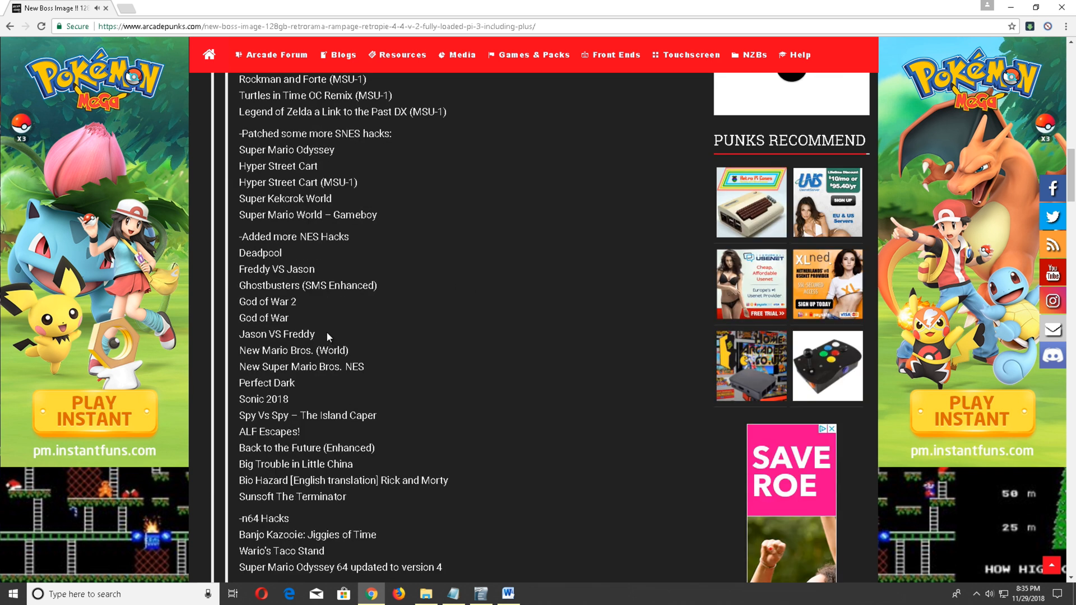
scroll(down, 3)
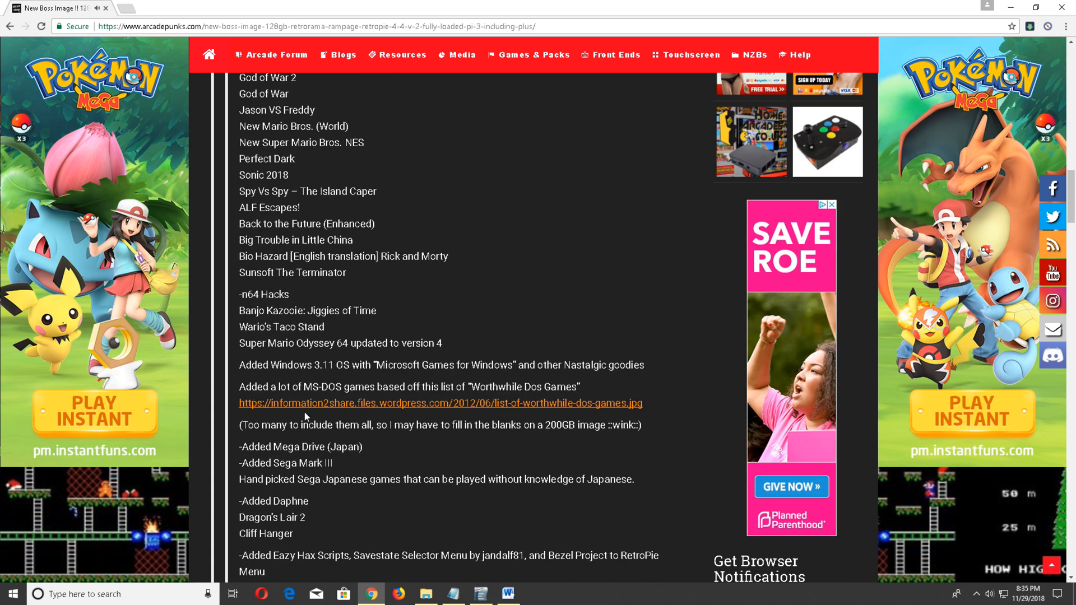
scroll(down, 3)
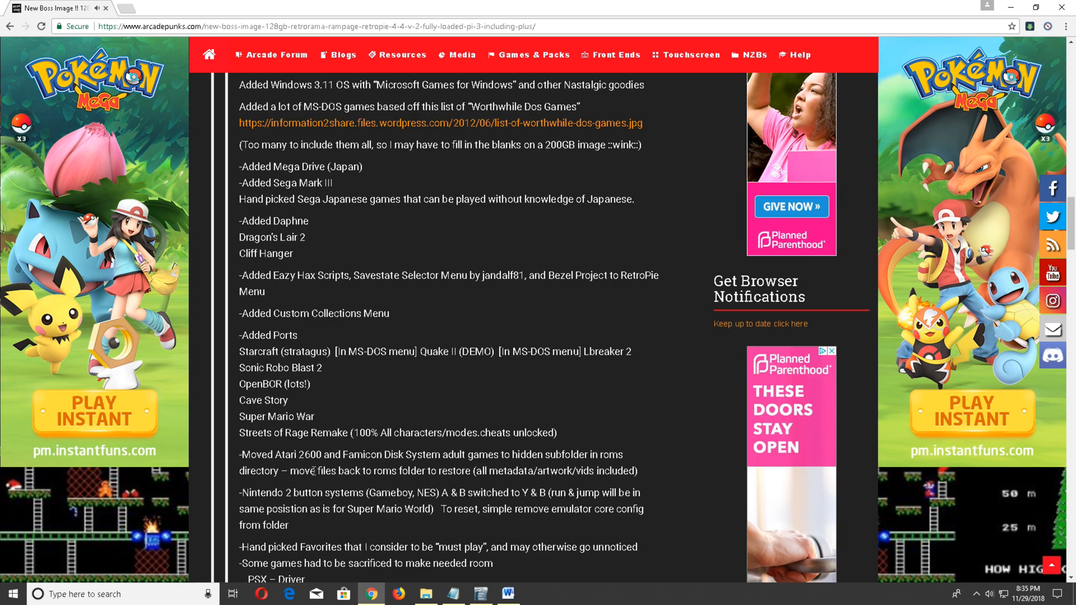
scroll(down, 3)
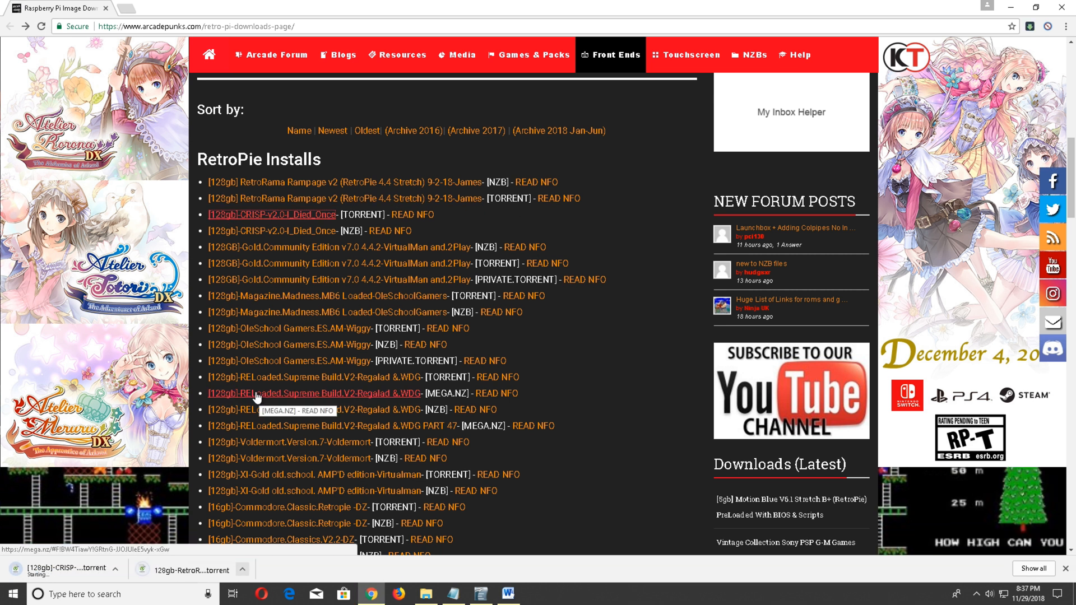
Open the downloaded RetroRama Rampage v2 torrent so uTorrent adds the 85 GB download.
click(118, 570)
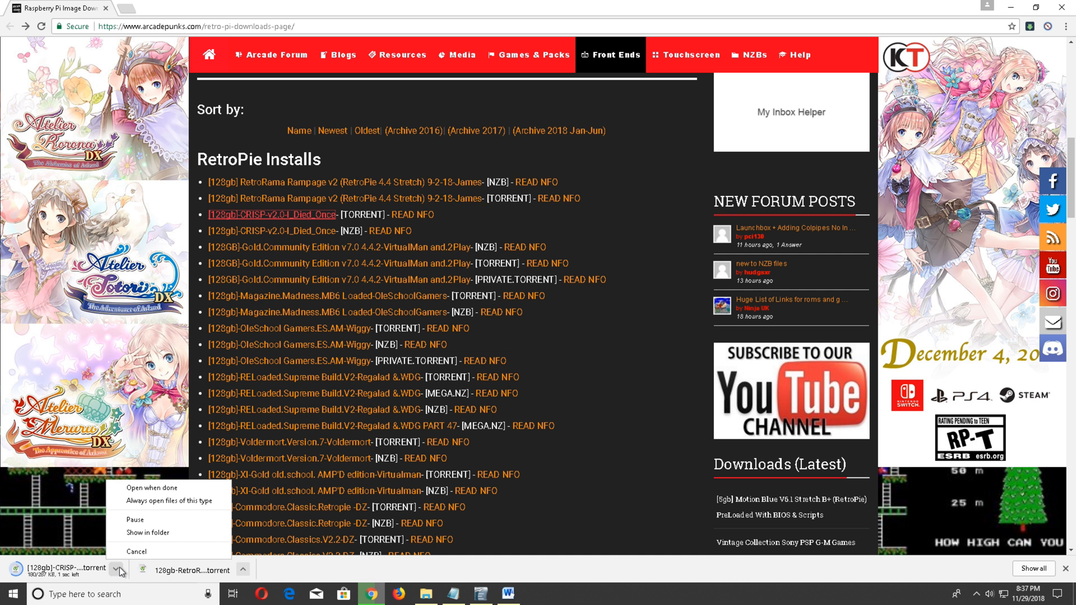
click(136, 551)
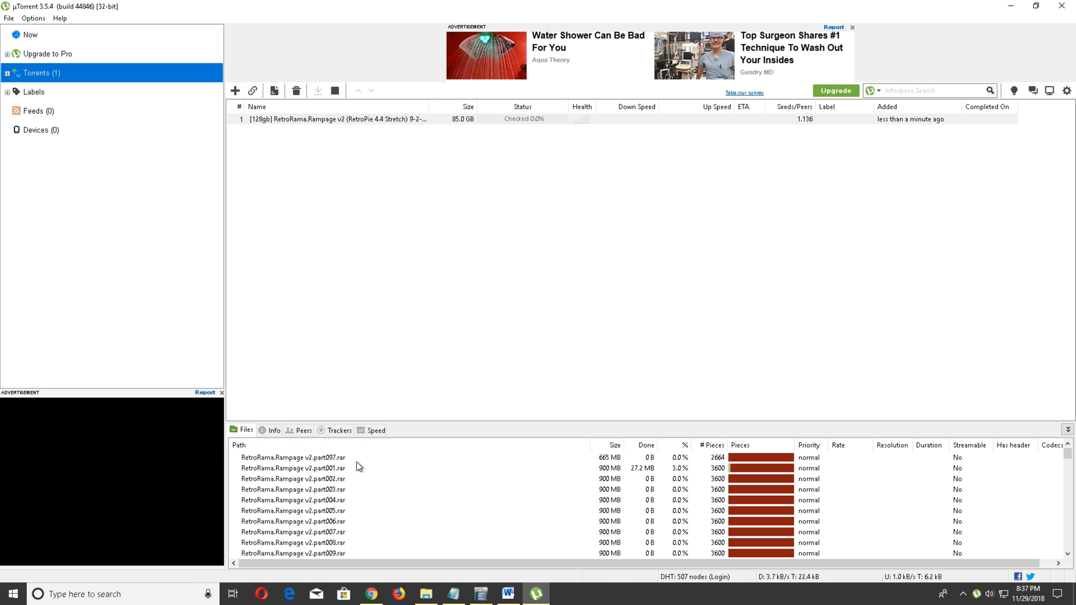
scroll(down, 3)
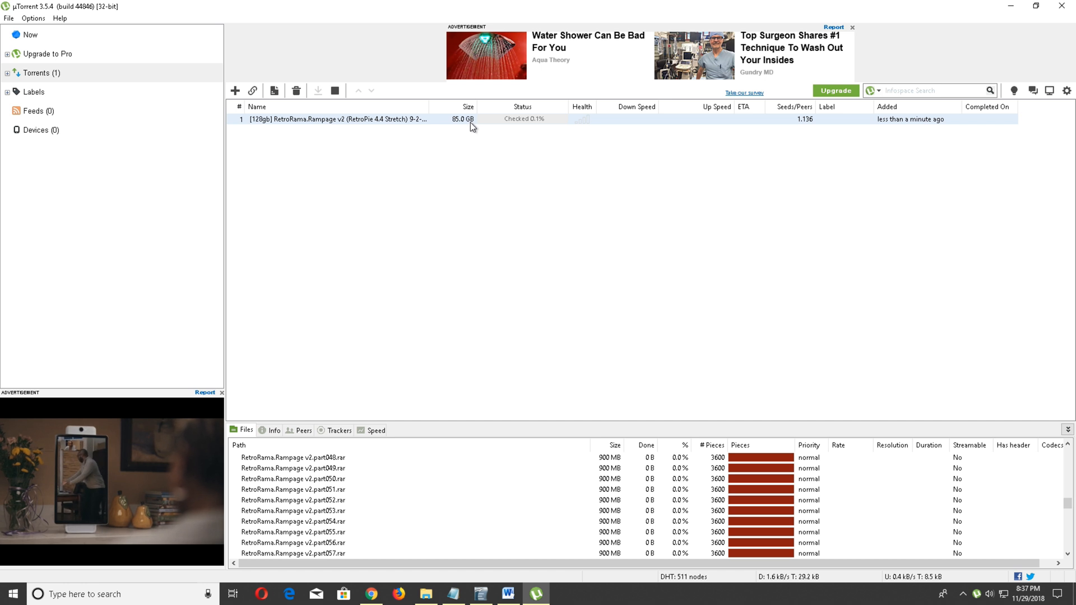
mouse_move(324, 127)
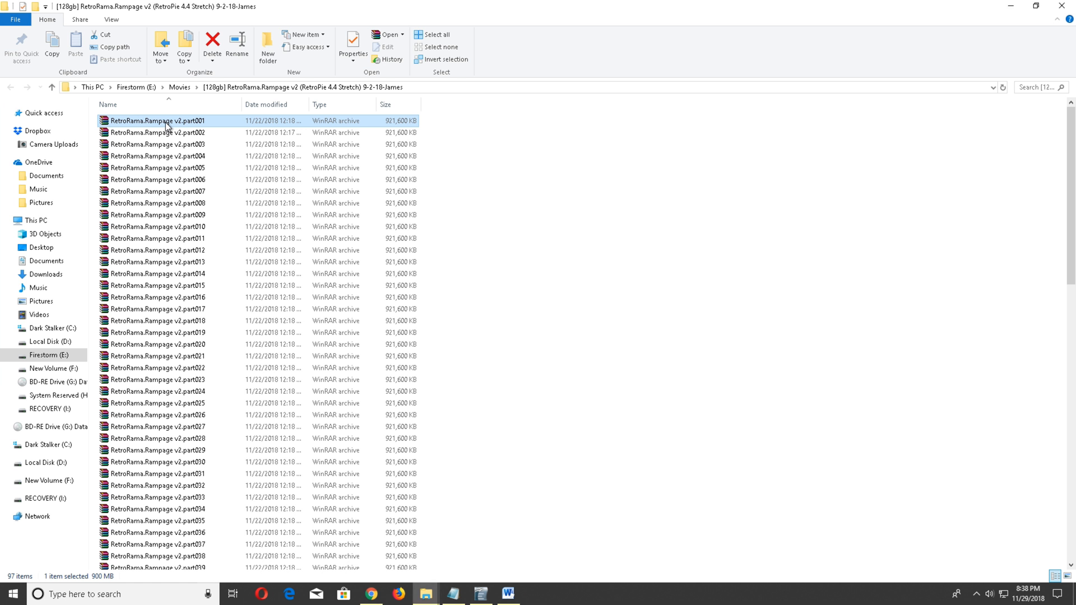
double_click(157, 121)
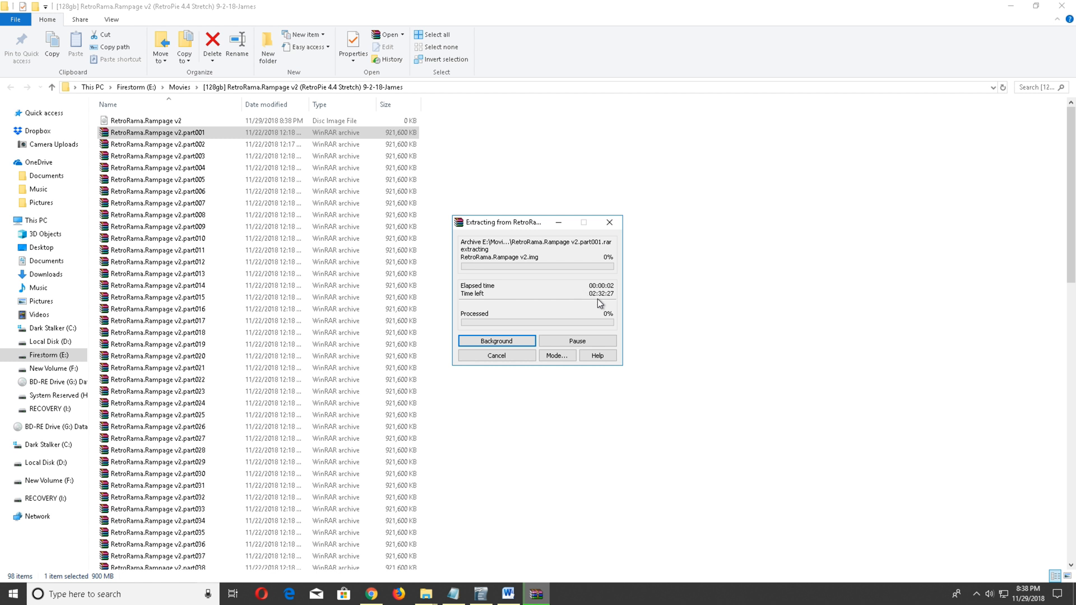
mouse_move(561, 275)
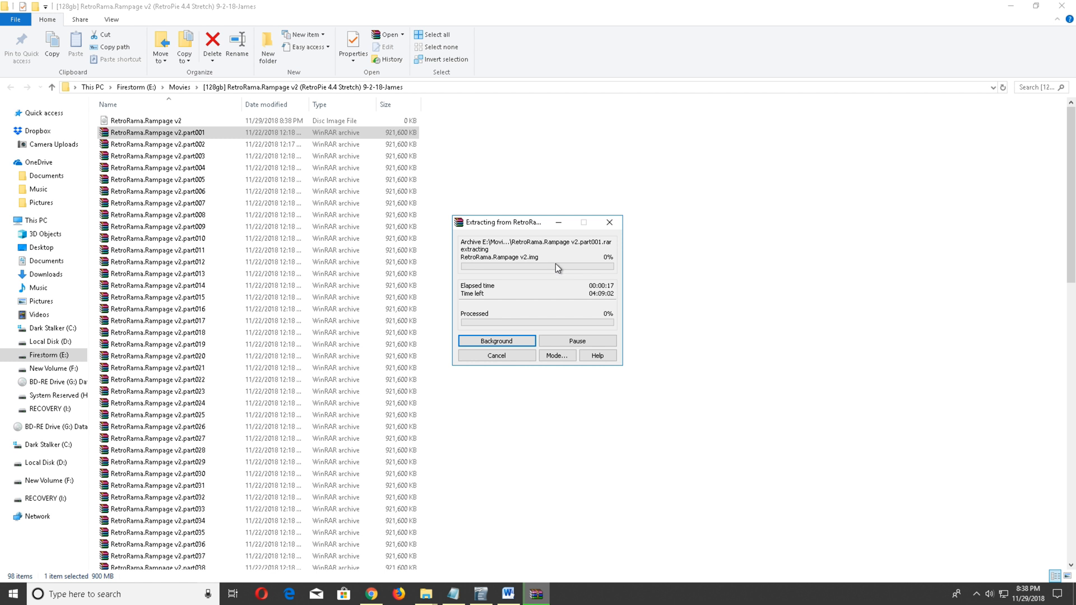
mouse_move(610, 221)
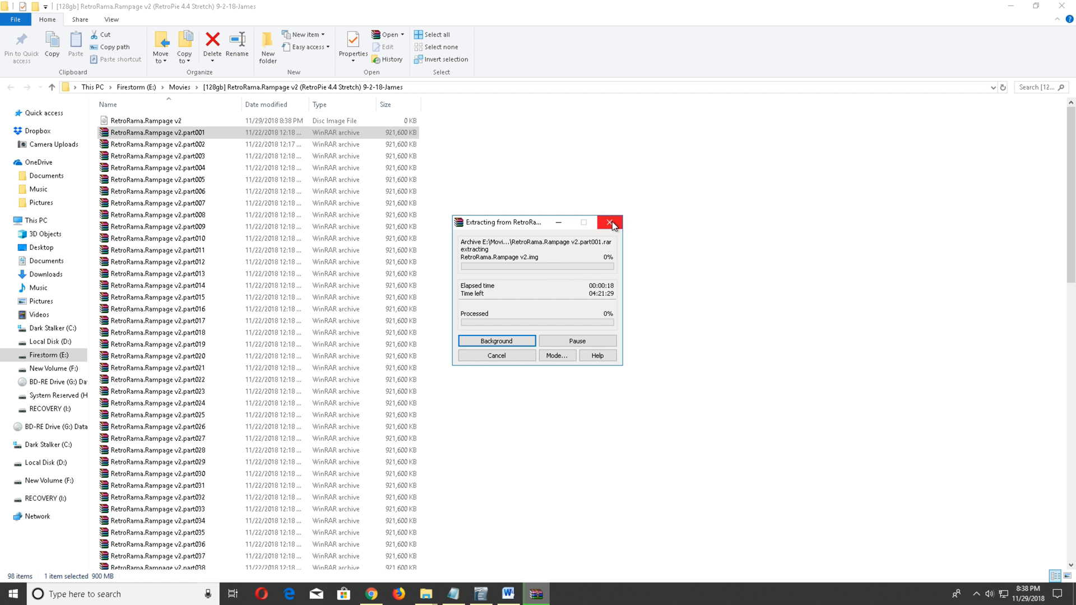
click(609, 222)
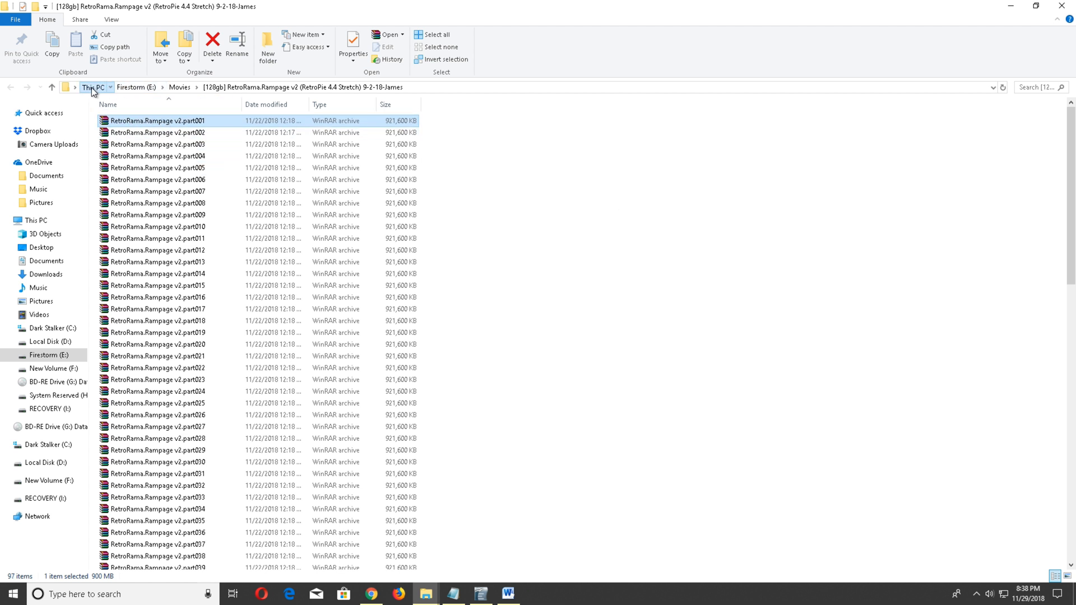
Show New Volume (F:) with the 113 GB RetroRama.Rampage v2 disc image.
click(49, 369)
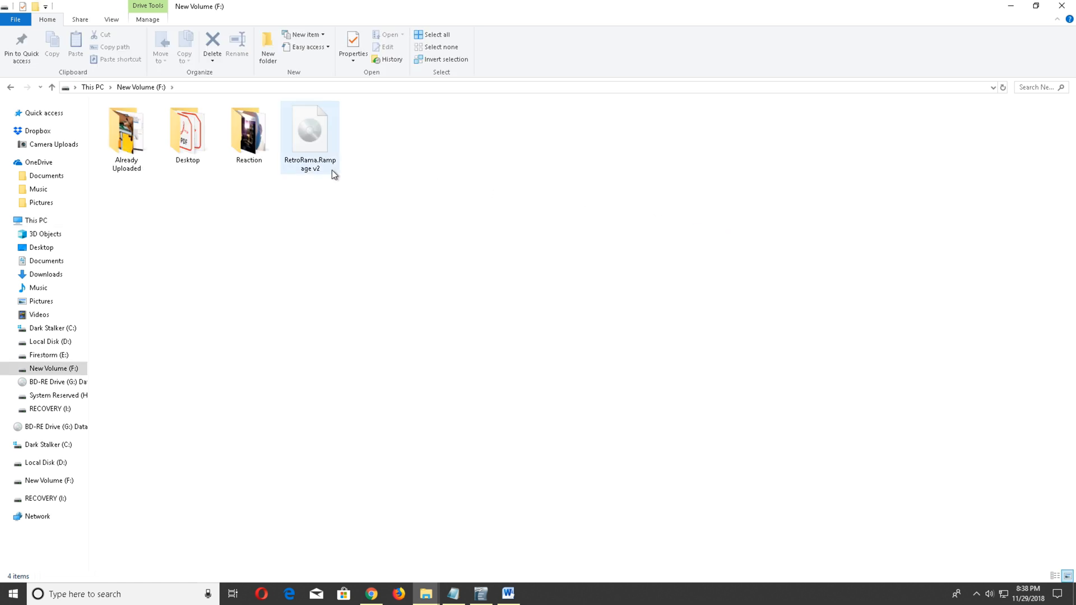
click(309, 130)
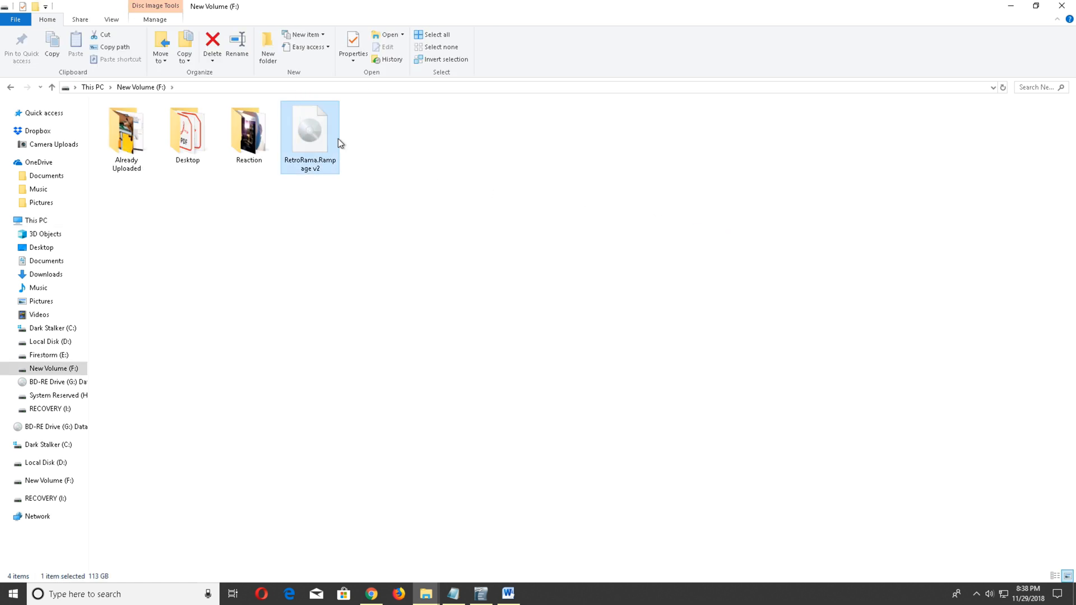
mouse_move(352, 147)
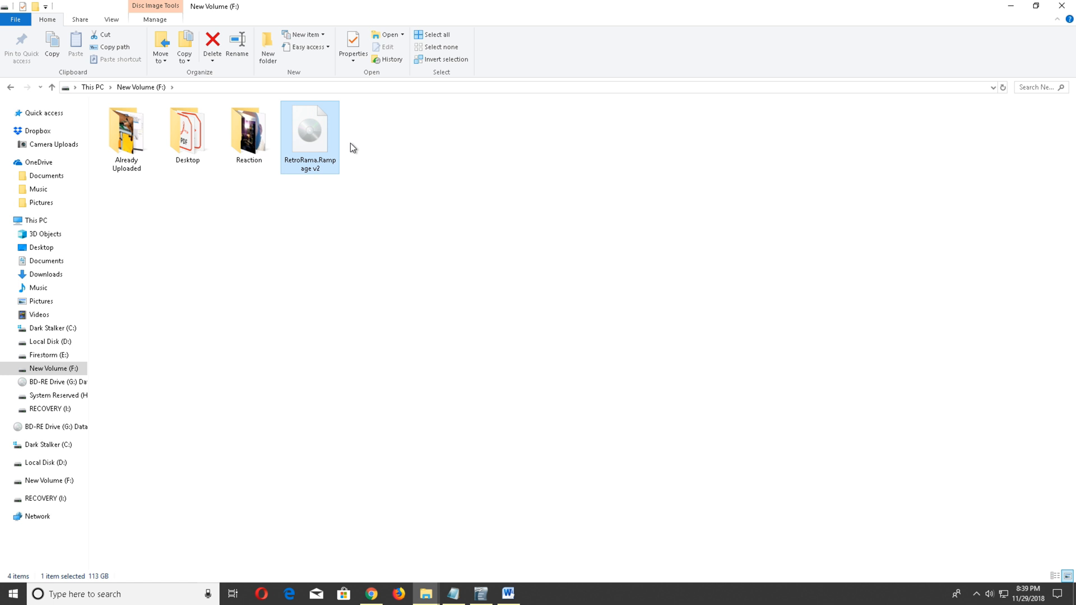
mouse_move(628, 327)
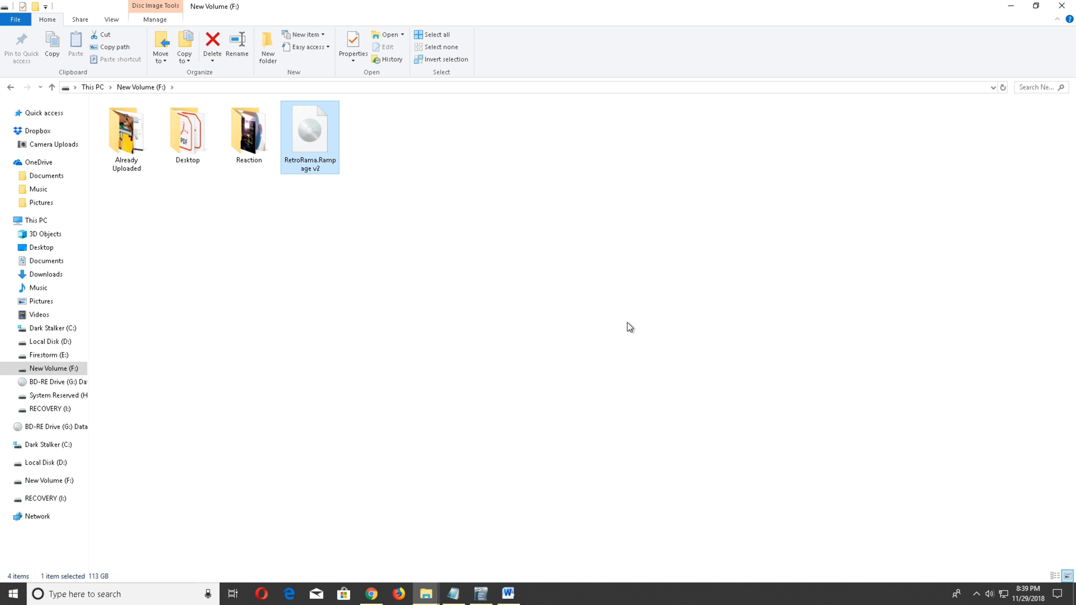
click(349, 177)
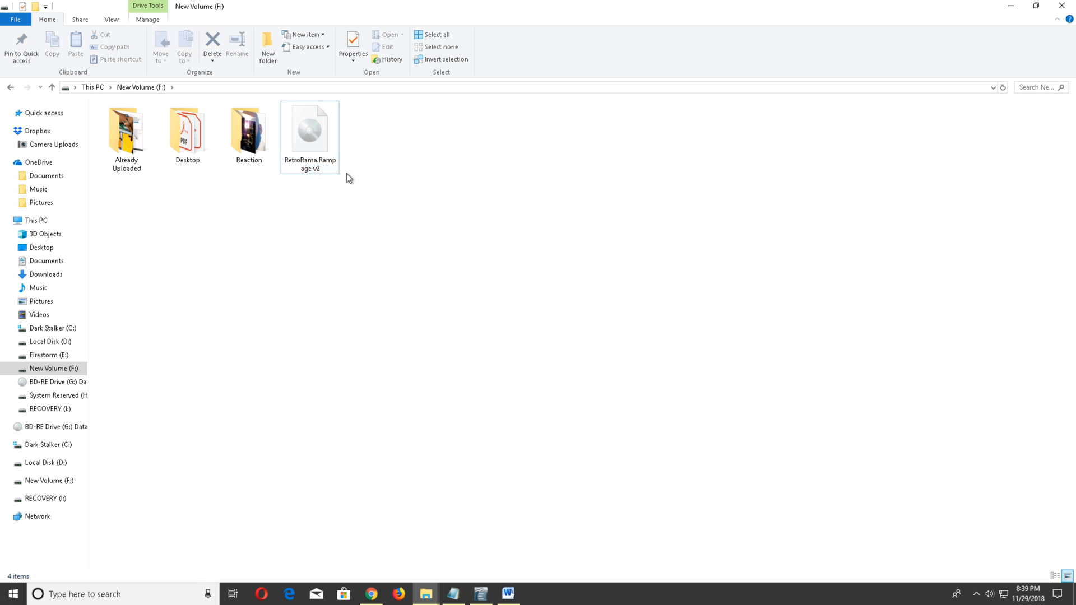
mouse_move(204, 582)
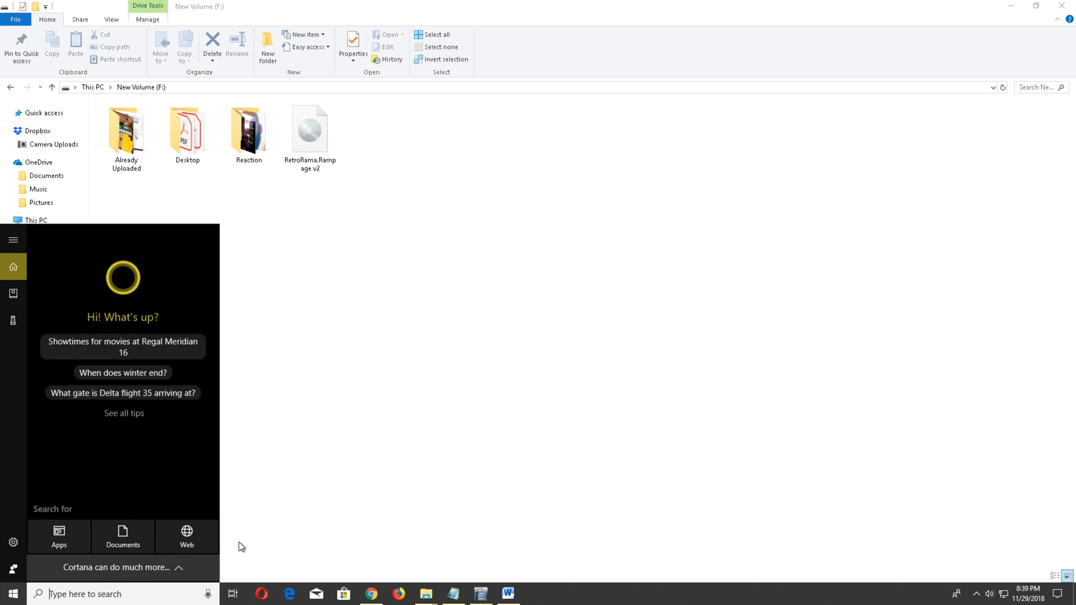
Search Windows for 'win' and launch the Win32DiskImager app.
text(win)
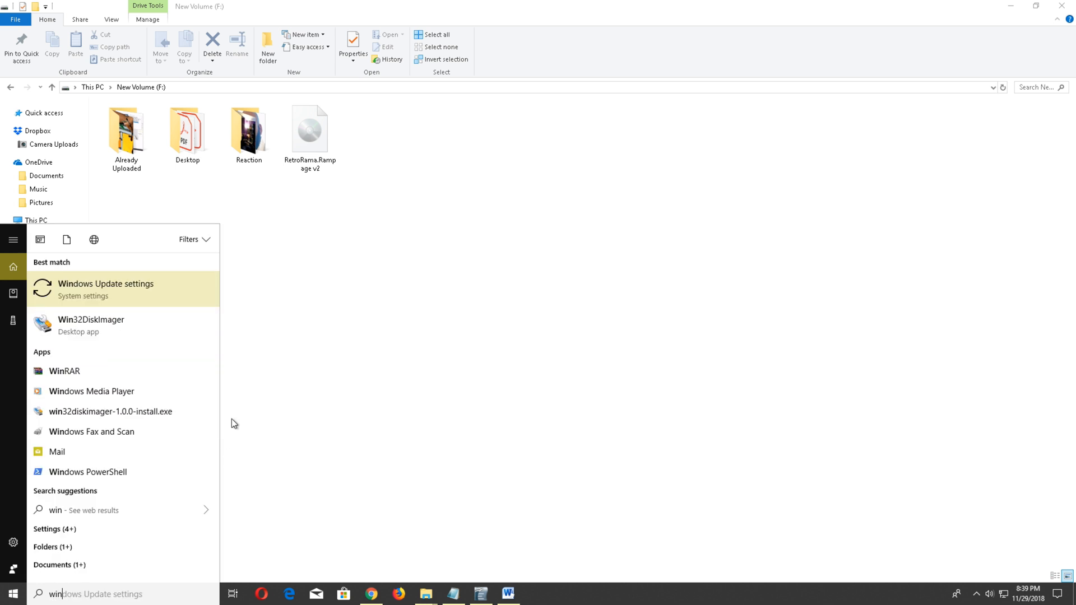
click(90, 320)
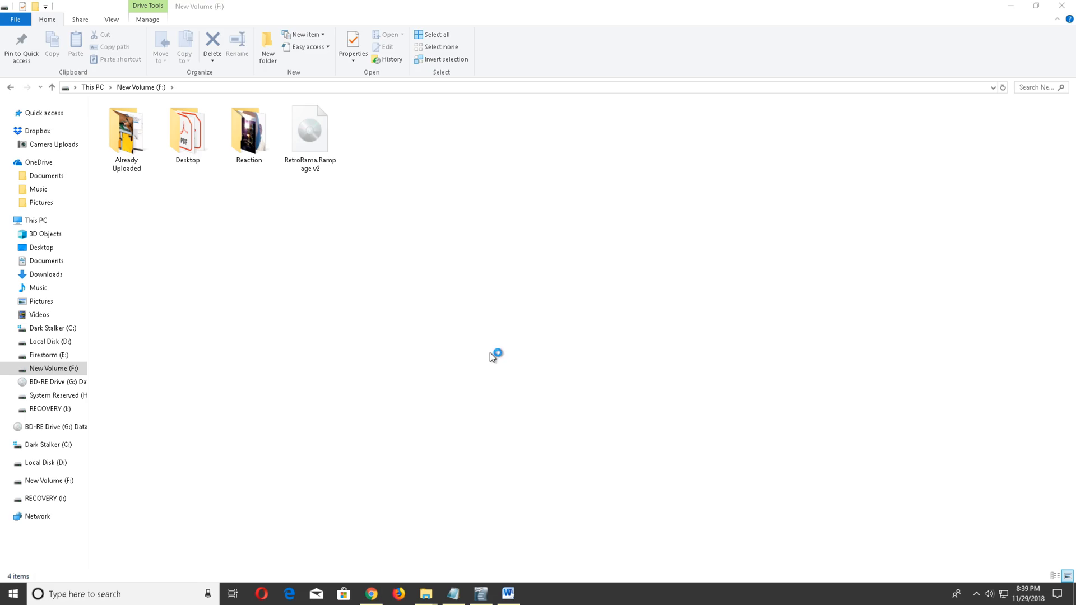
mouse_move(539, 378)
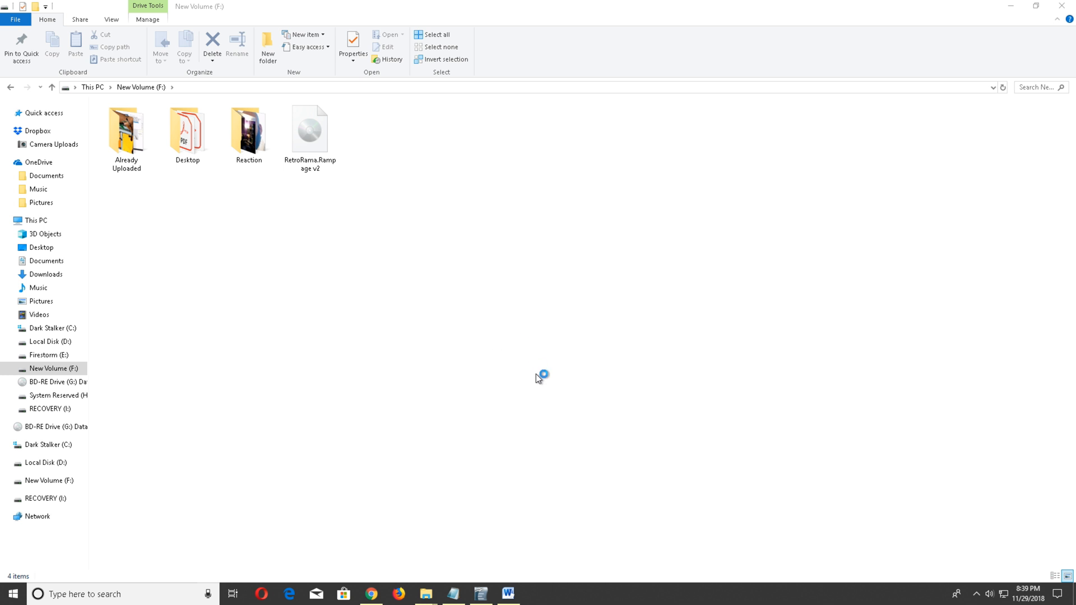
mouse_move(496, 314)
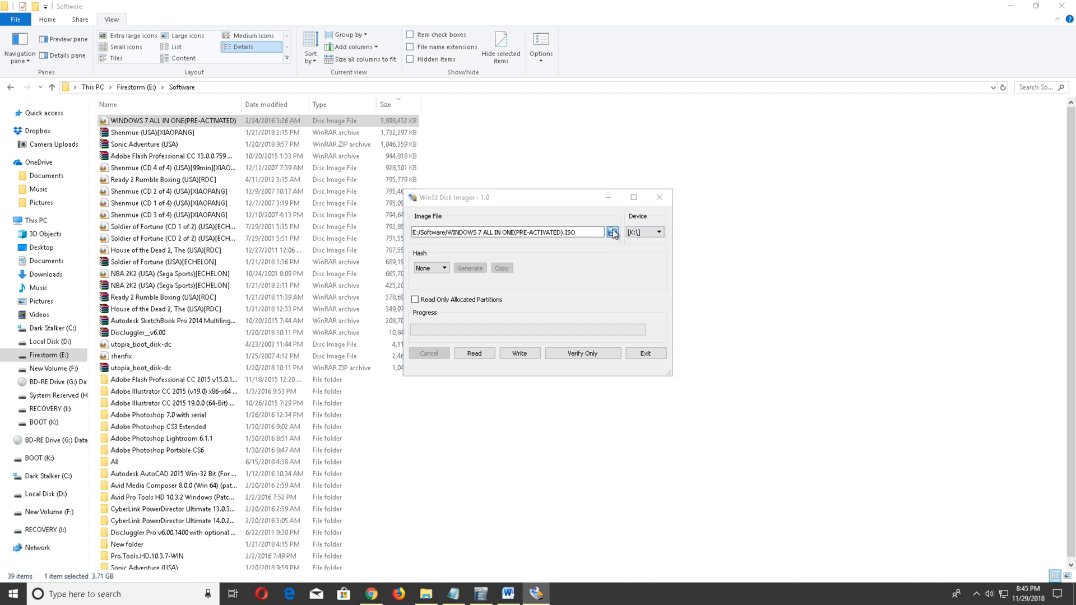
Select the Spider-Man (USA)[RDC] image from New folder, showing all file types, and write it to K:.
click(613, 232)
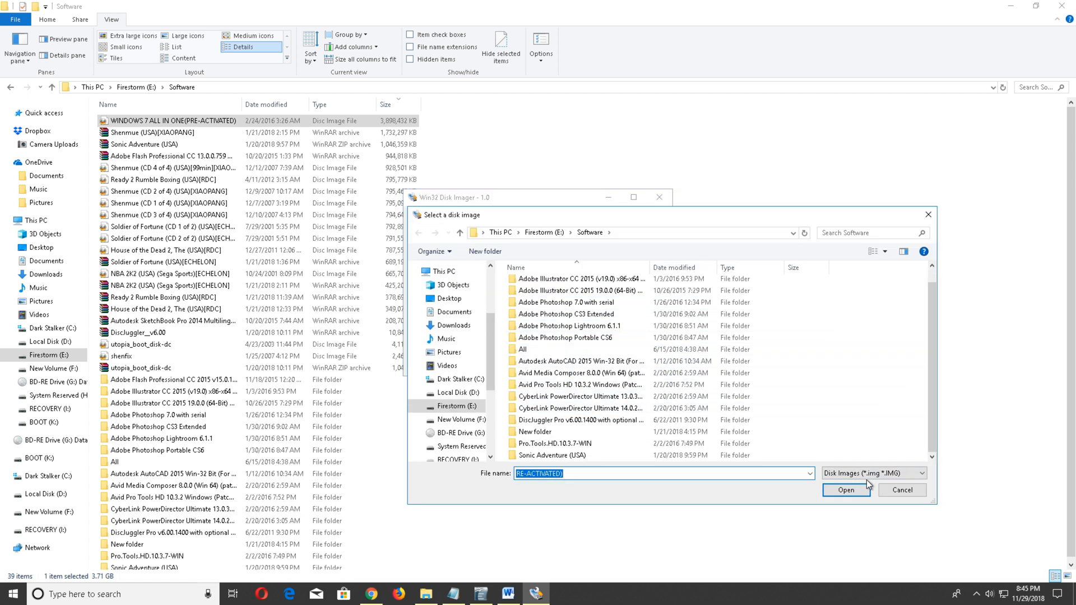
click(533, 448)
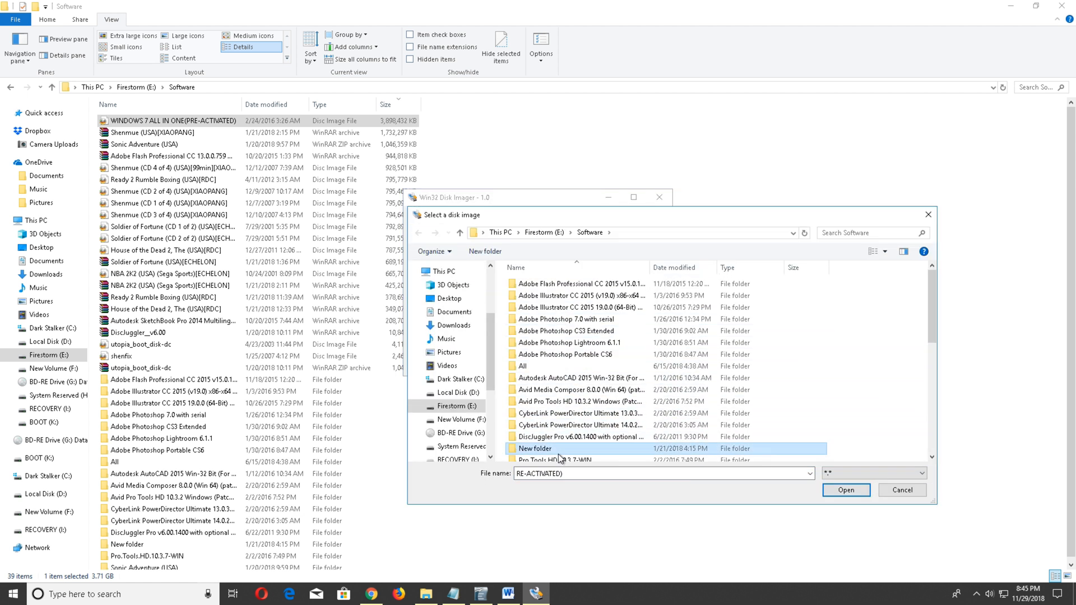
double_click(533, 448)
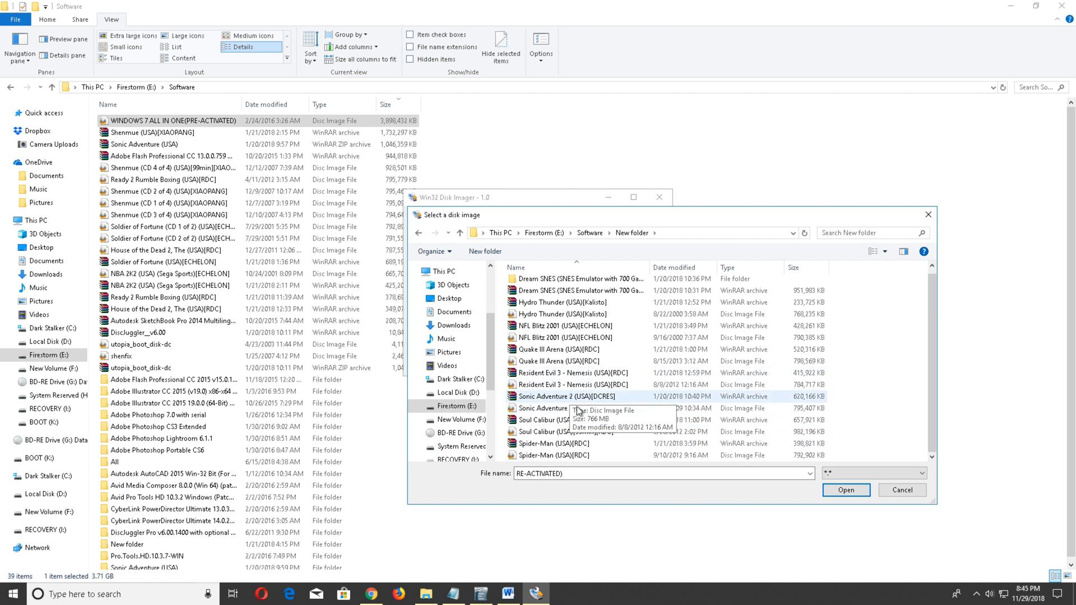
click(845, 490)
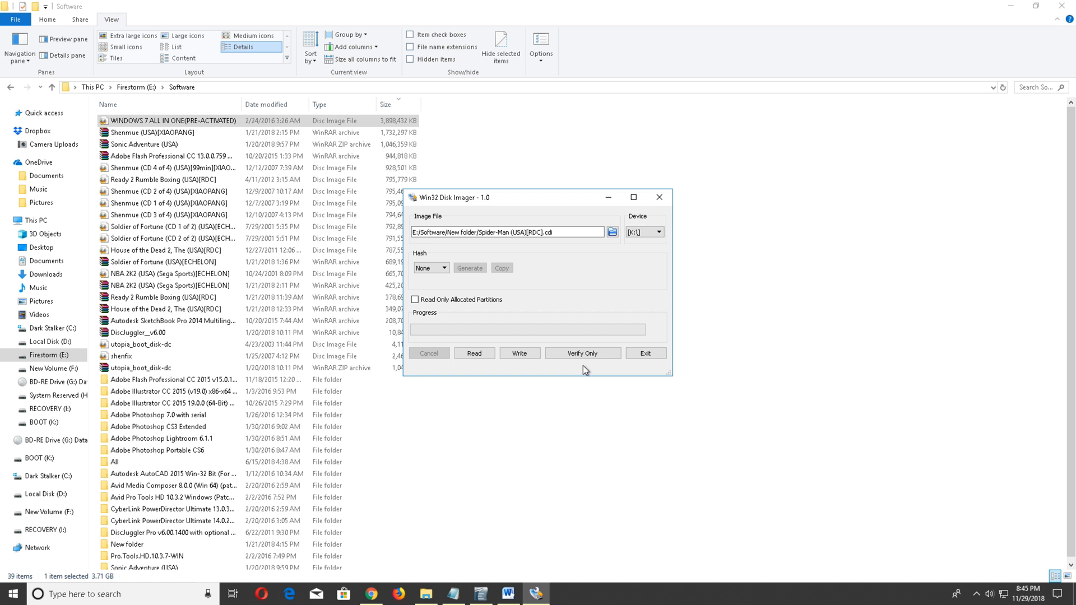
mouse_move(518, 353)
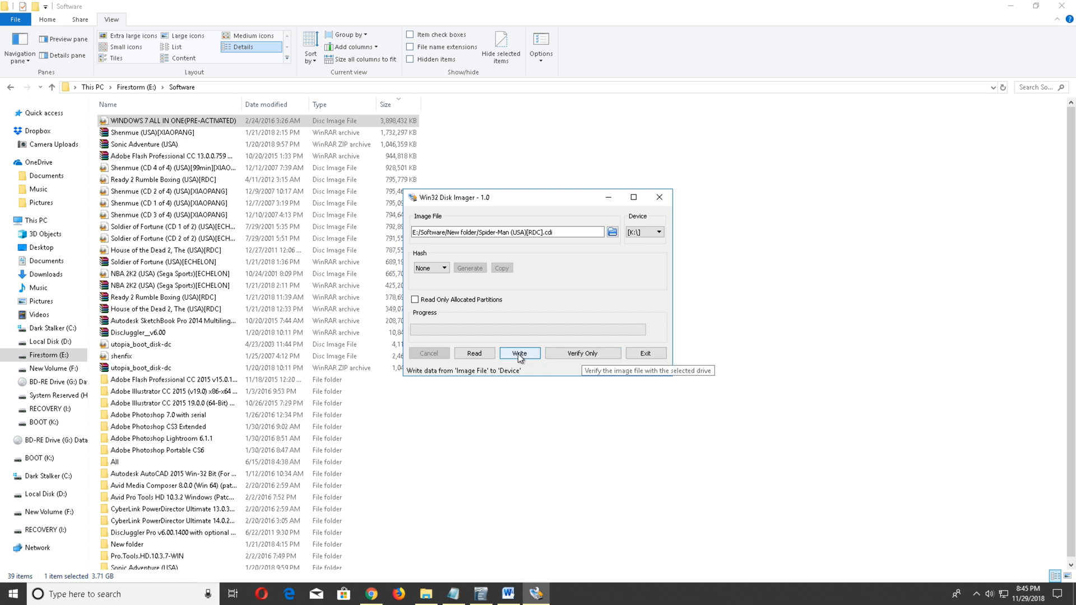
click(518, 353)
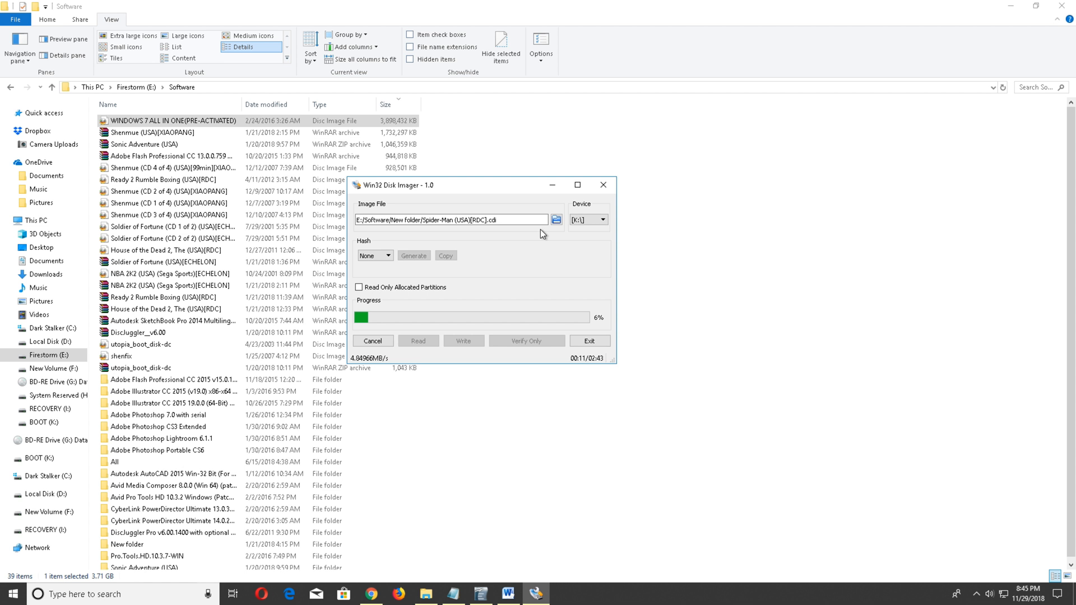
mouse_move(572, 497)
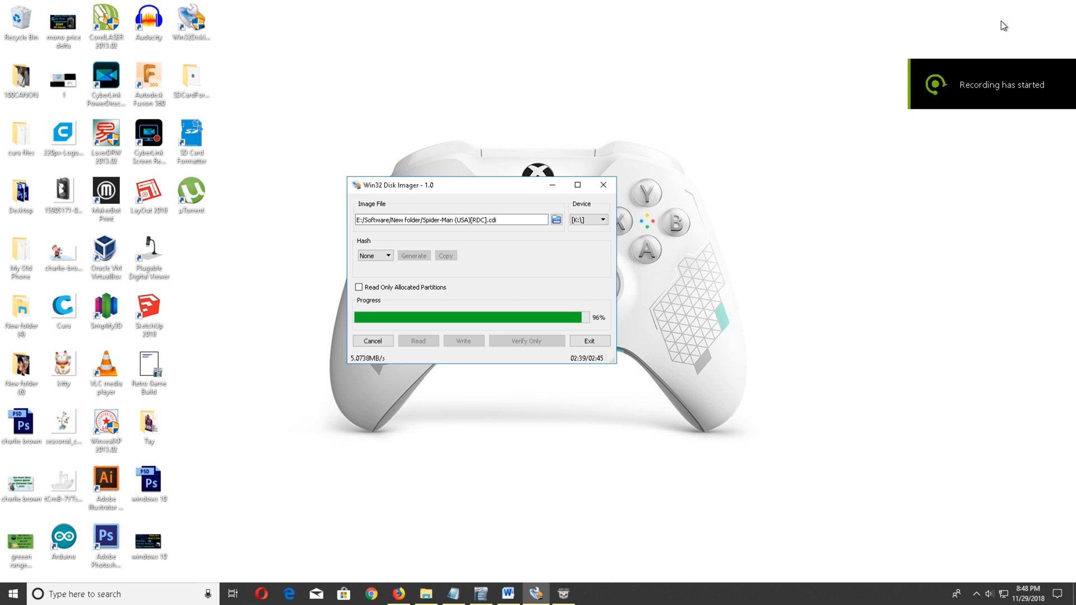
mouse_move(952, 172)
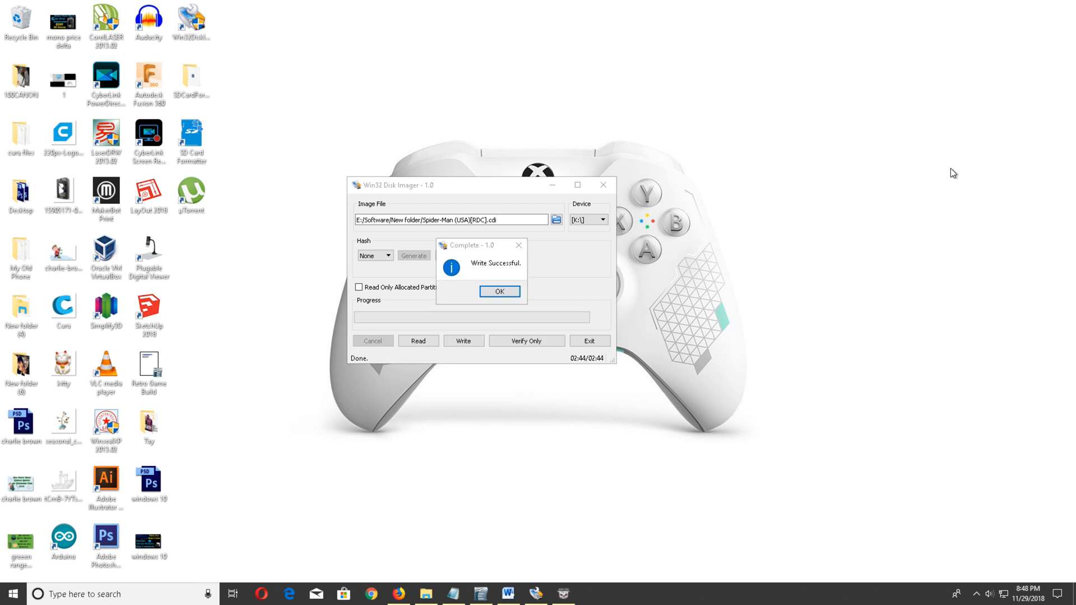
mouse_move(460, 224)
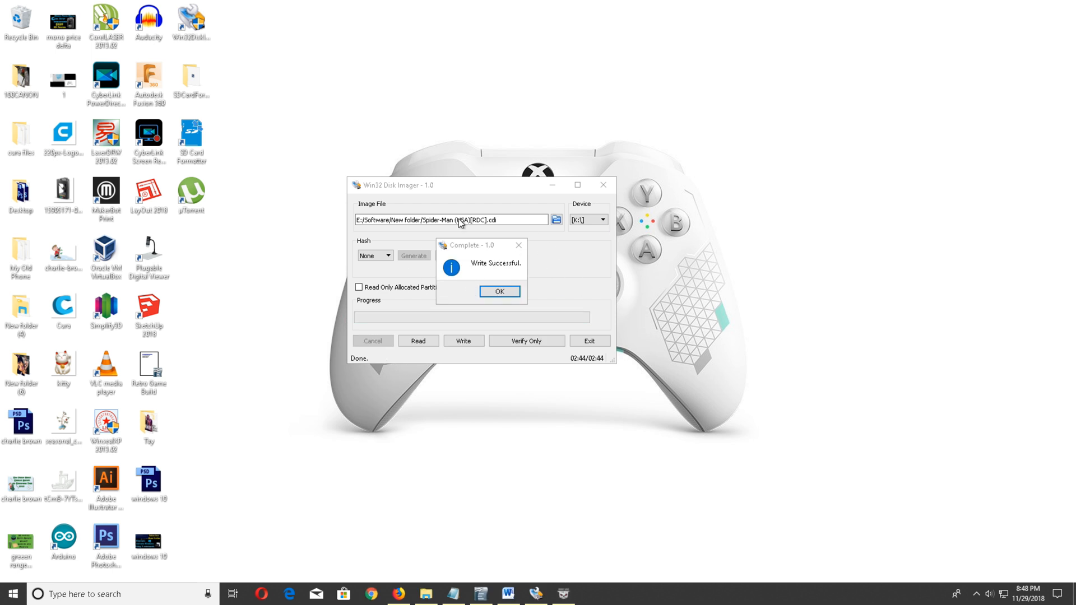
Dismiss the Write Successful message and close Win32 Disk Imager.
click(499, 291)
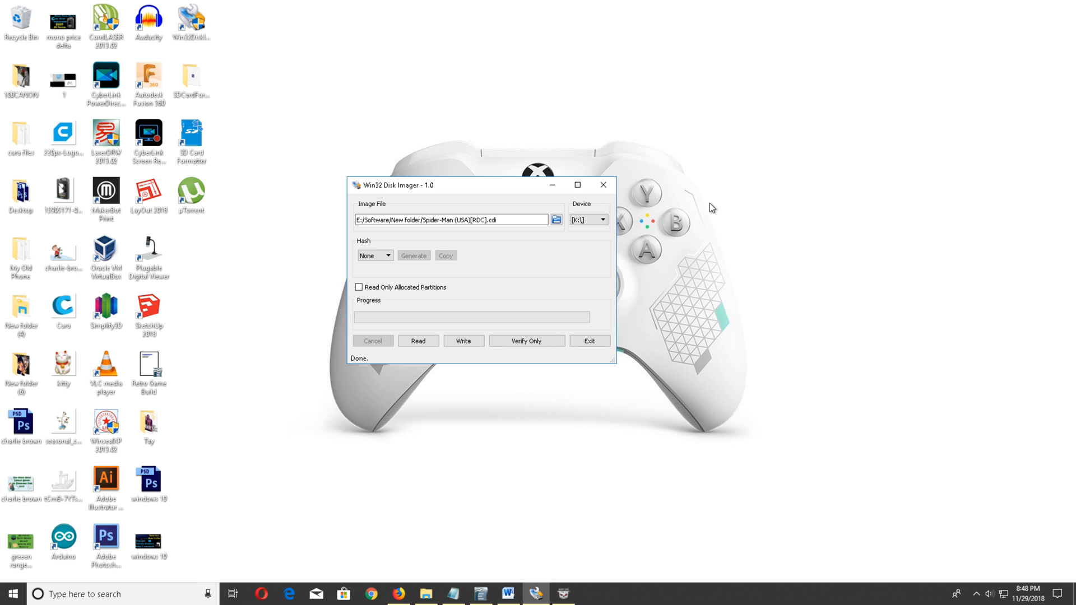
mouse_move(603, 185)
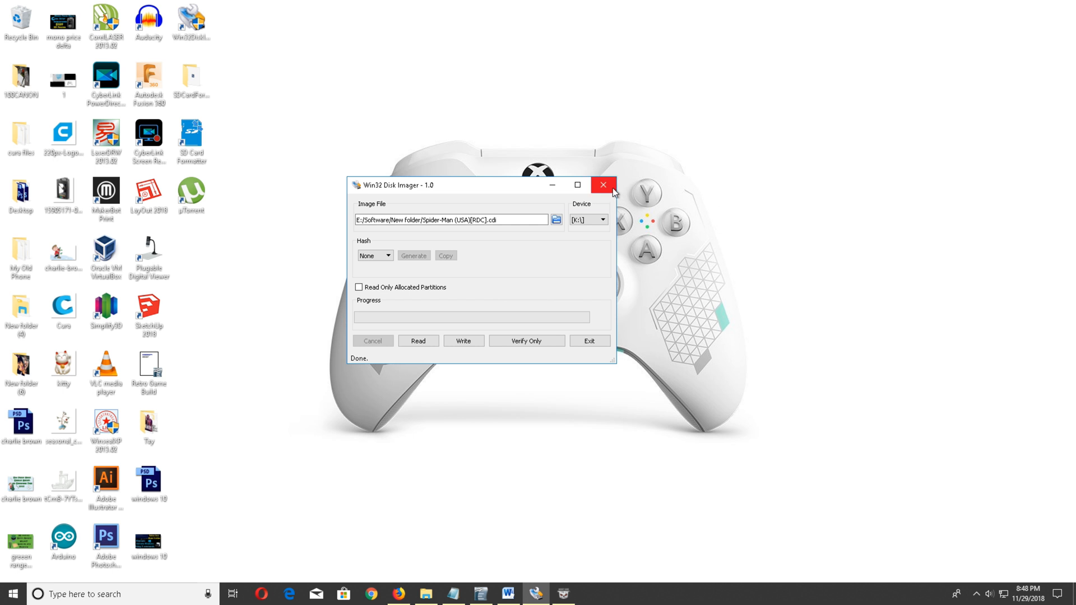
click(603, 185)
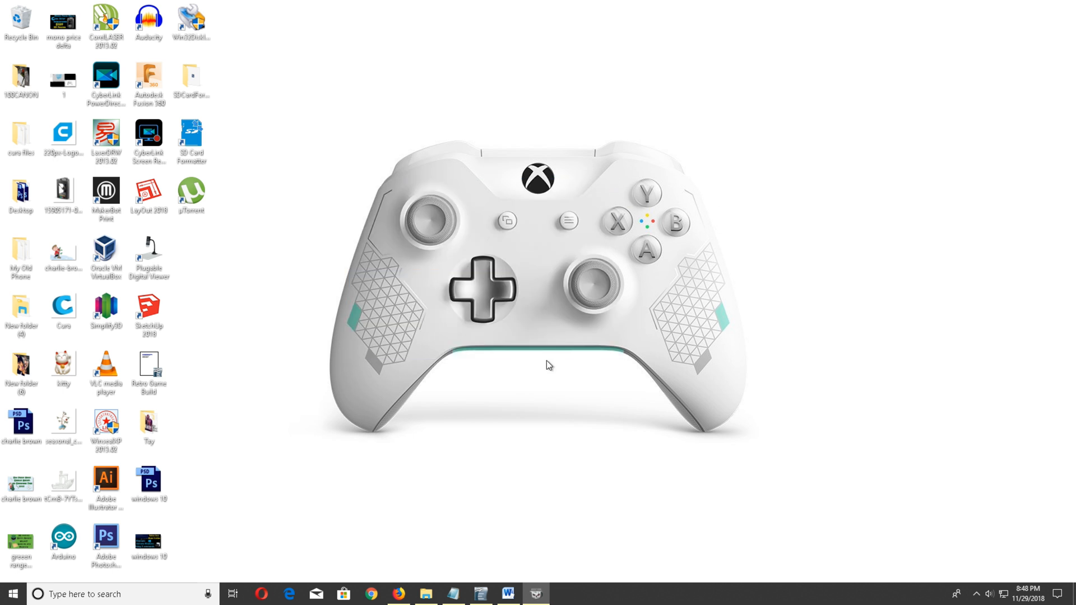